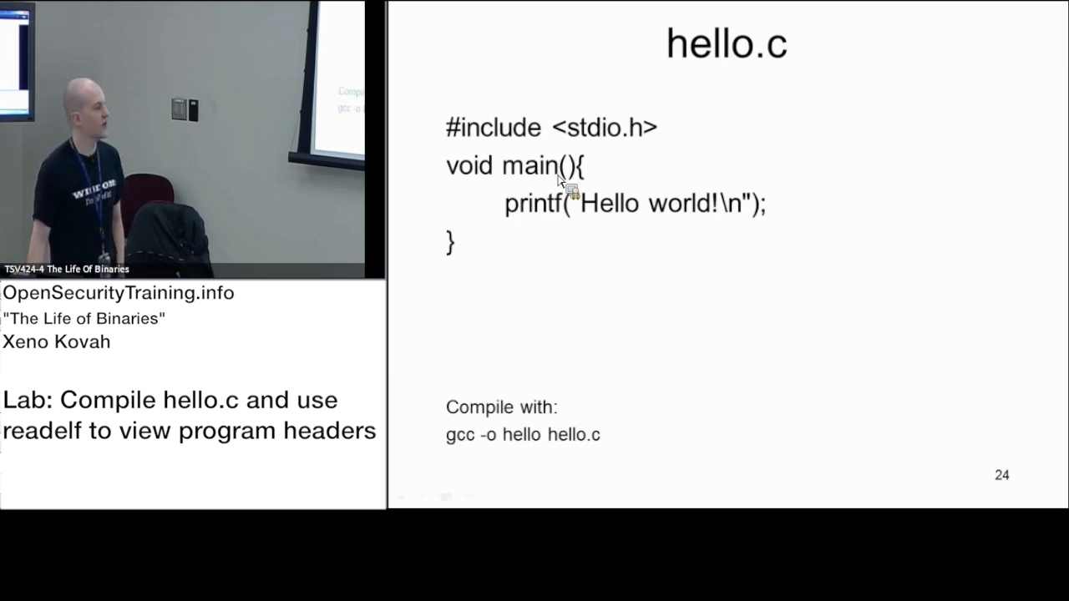
{"action": "mouse_move", "coordinate": [561, 459]}
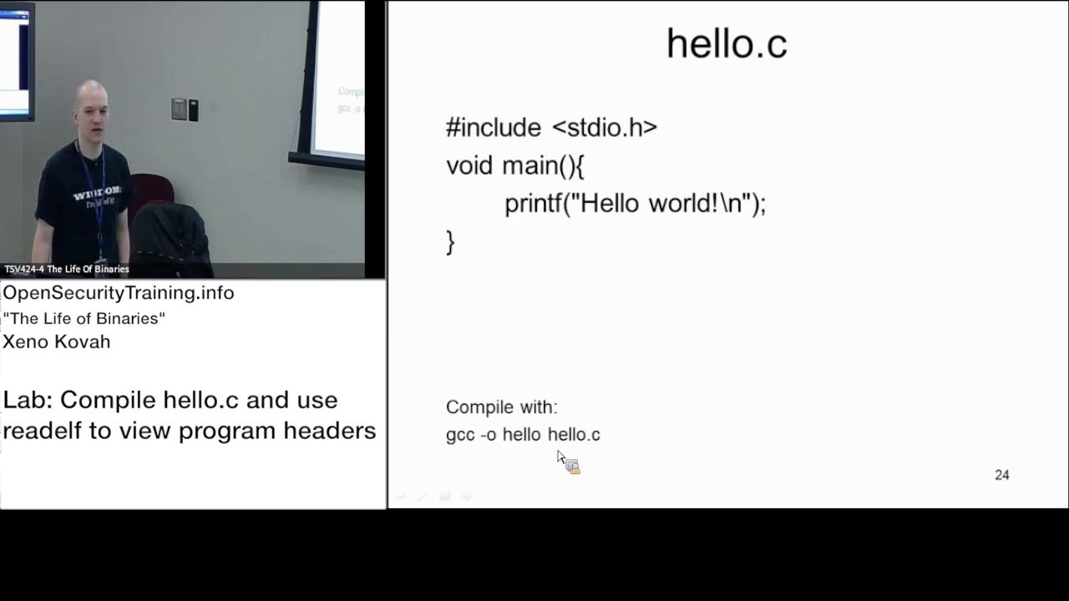
{"action": "mouse_move", "coordinate": [515, 455]}
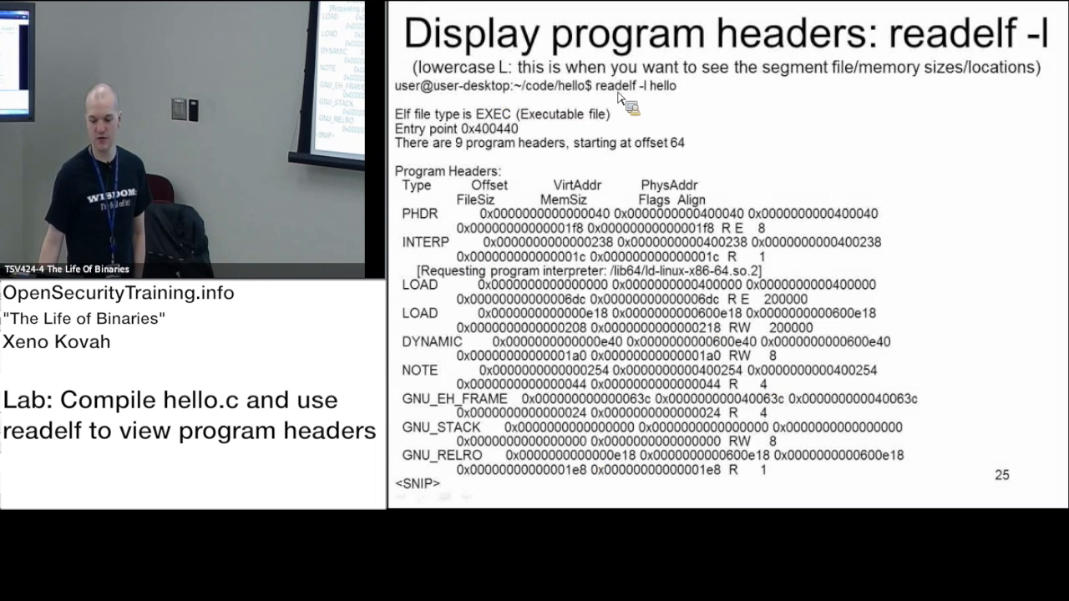
{"action": "mouse_move", "coordinate": [655, 99]}
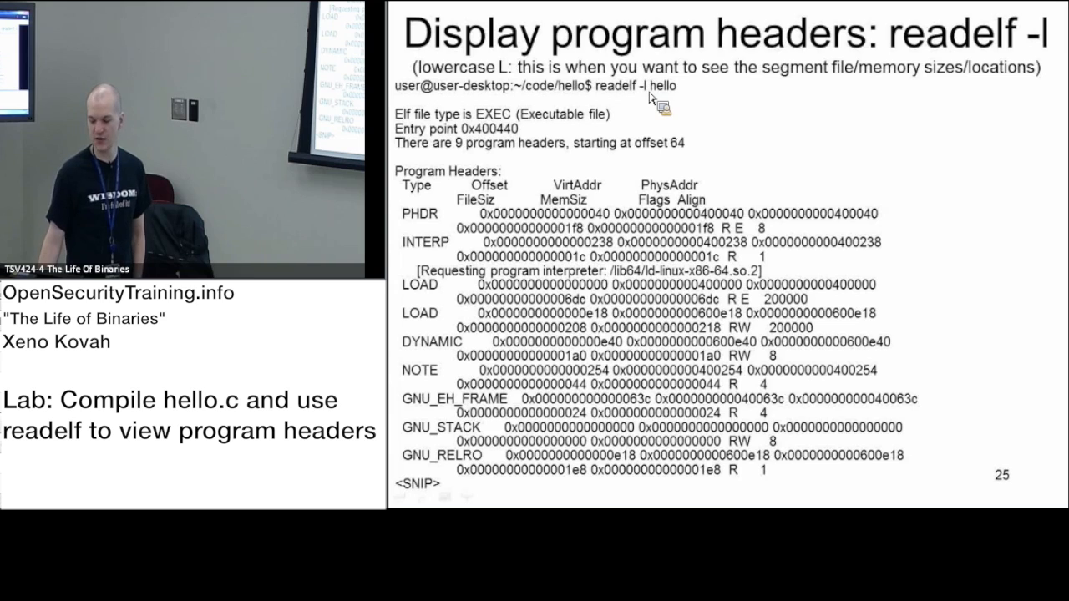
{"action": "mouse_move", "coordinate": [650, 104]}
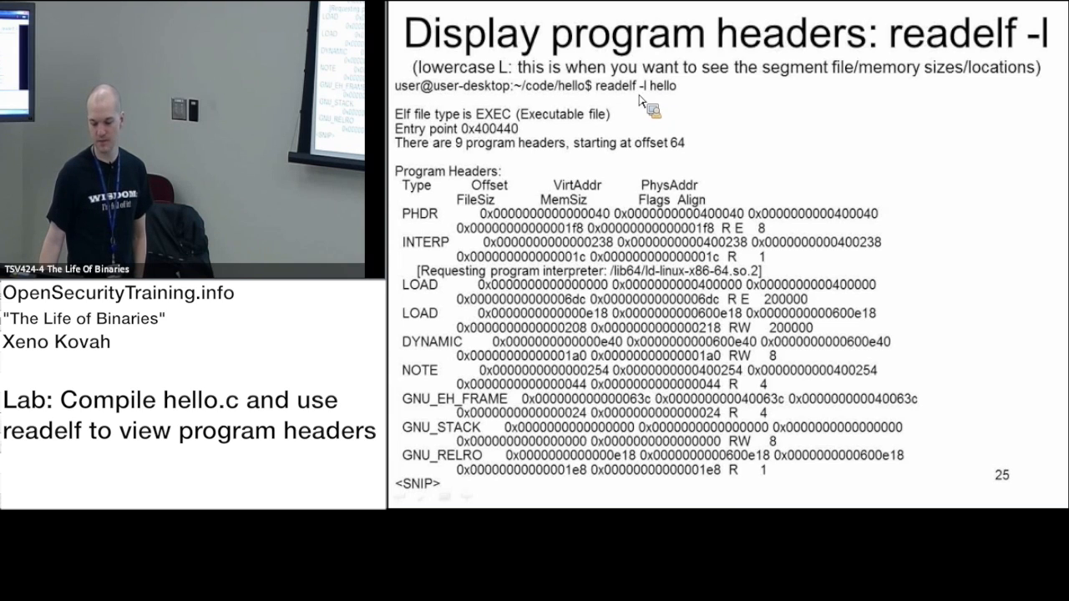
{"action": "mouse_move", "coordinate": [676, 96]}
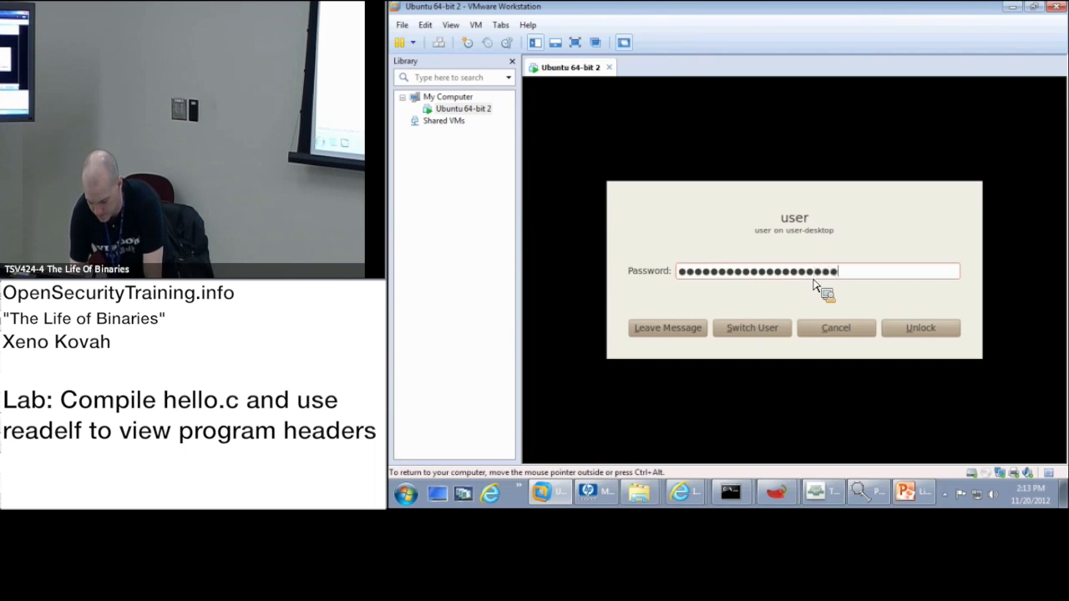
- Unlock the Ubuntu session and compile hello.c with gcc -o hello hello.c
{"action": "left_click", "coordinate": [919, 327]}
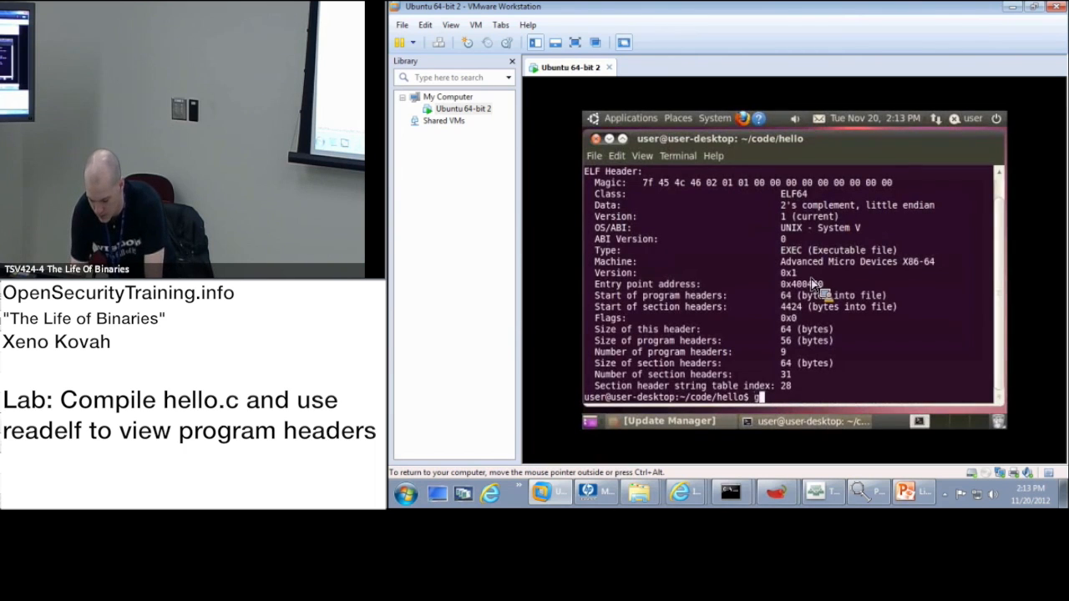
{"action": "type", "text": "cc -o hello"}
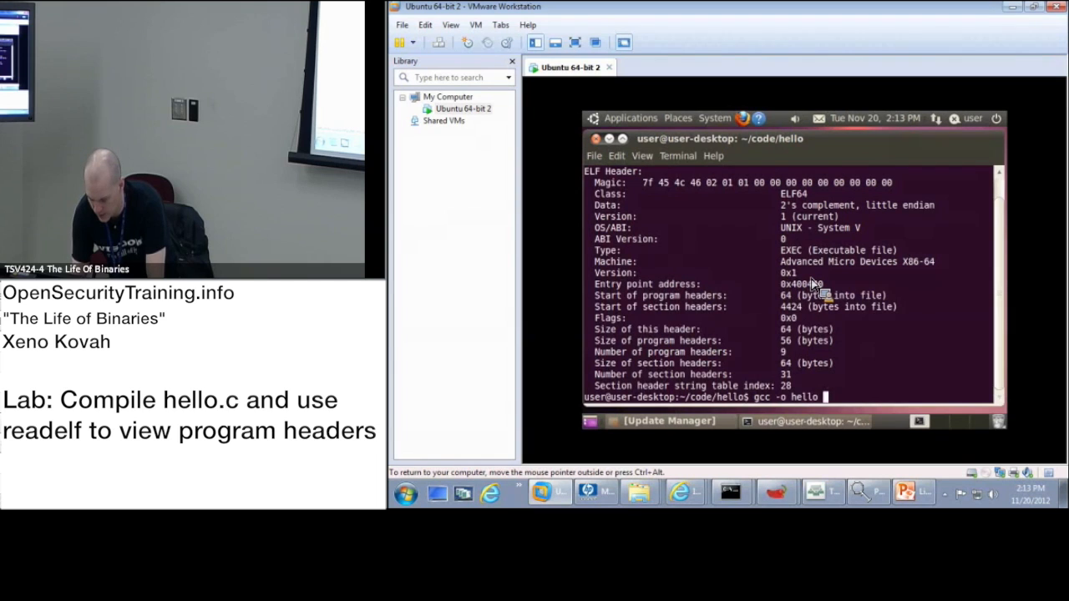
{"action": "key", "text": "Return"}
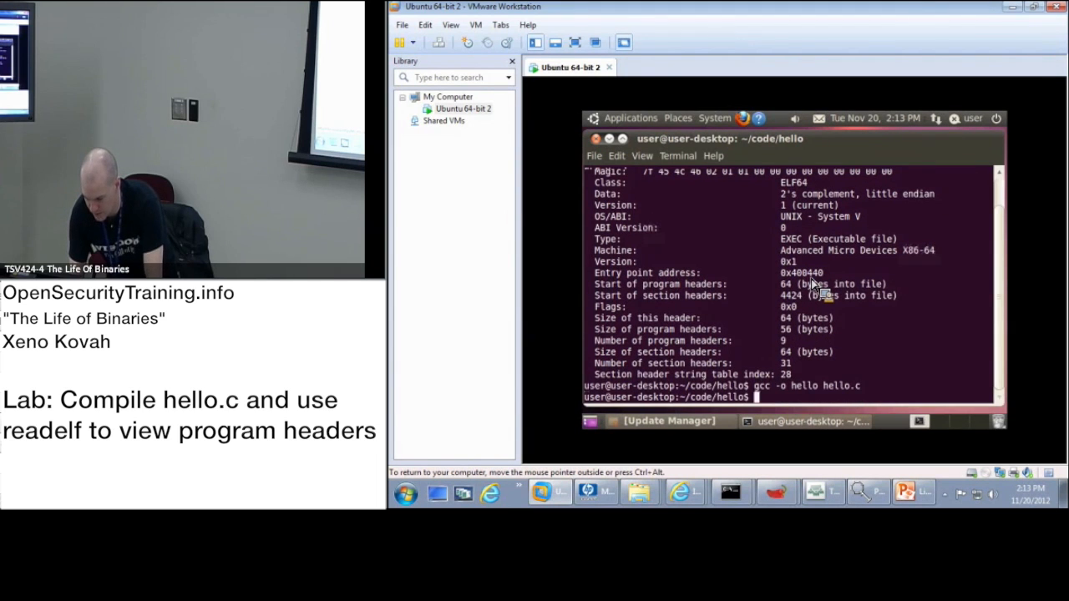
- Run readelf -l to list the program headers of the executable
{"action": "type", "text": "readelf -l"}
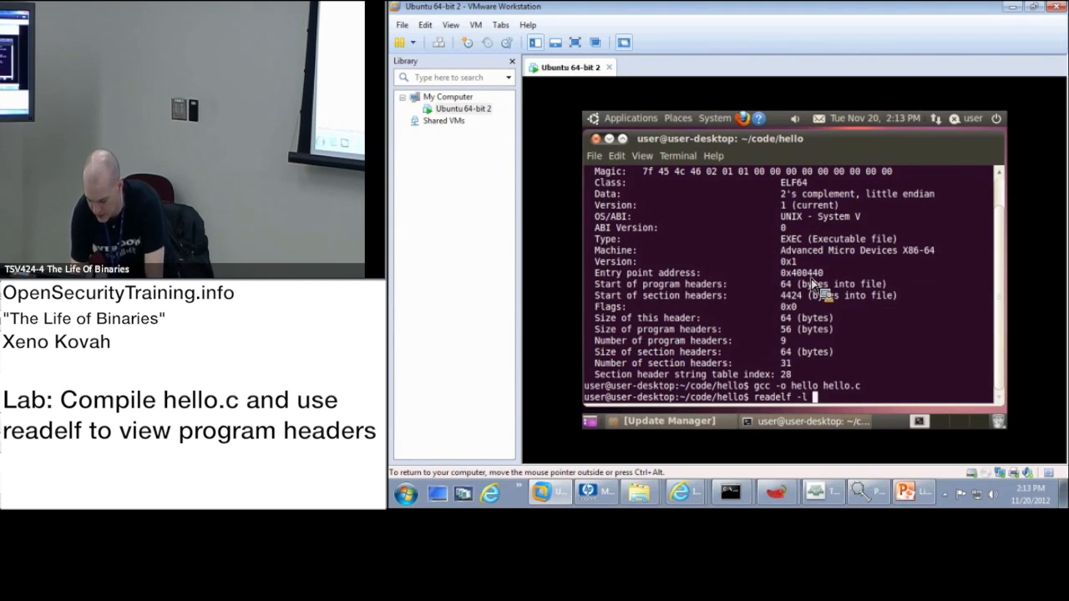
{"action": "key", "text": "Return"}
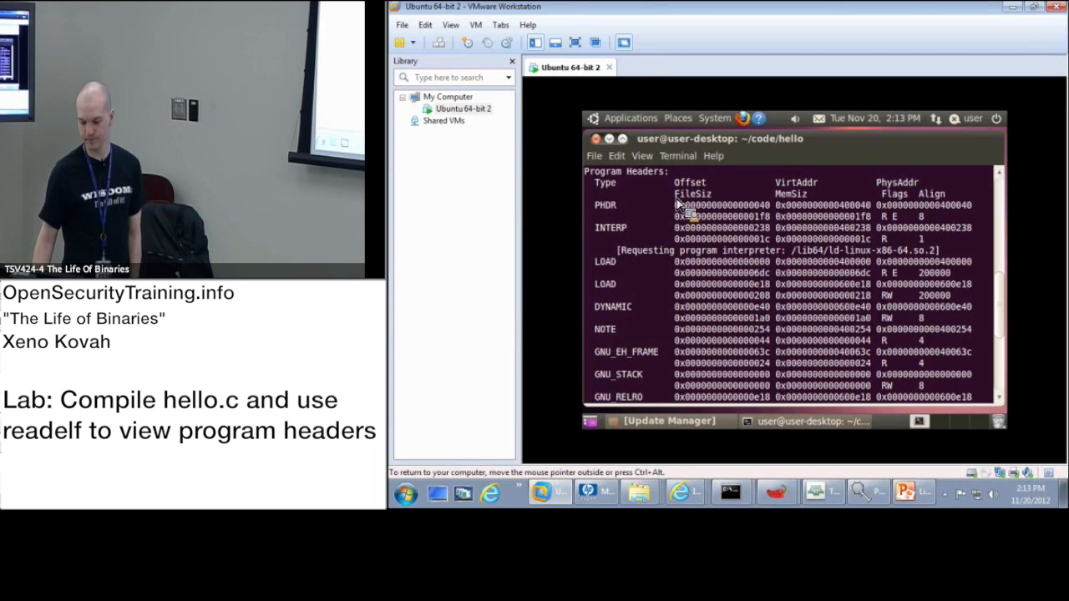
{"action": "mouse_move", "coordinate": [701, 197]}
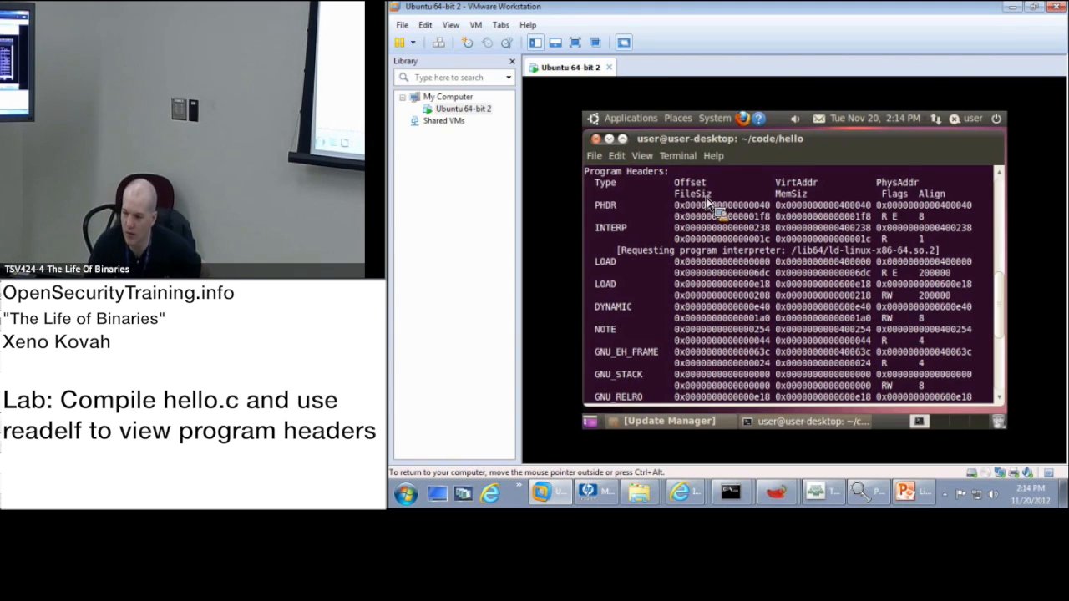
{"action": "mouse_move", "coordinate": [688, 183]}
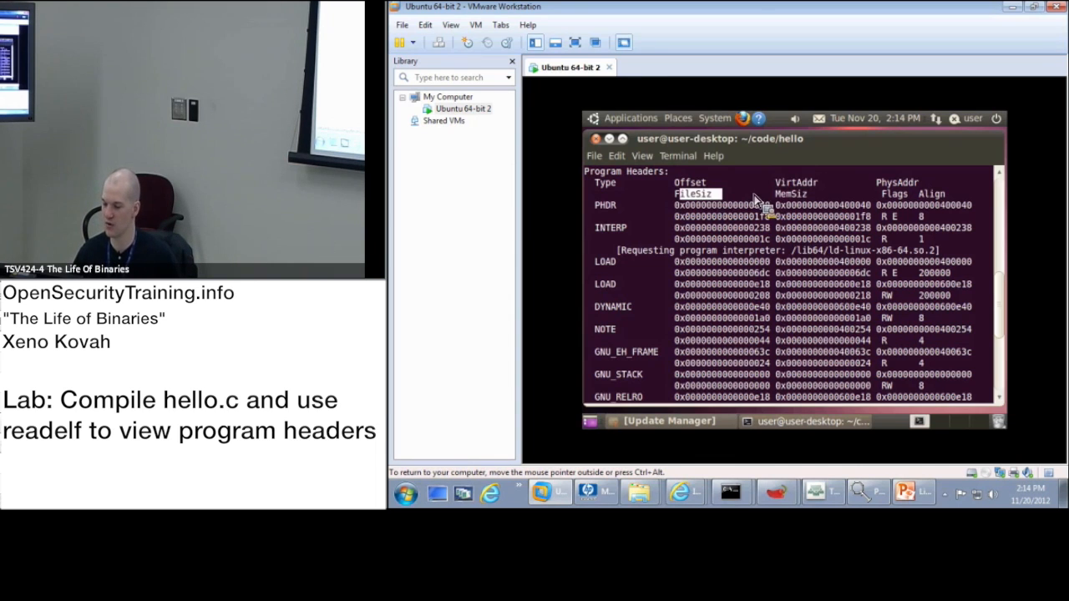
{"action": "mouse_move", "coordinate": [815, 200]}
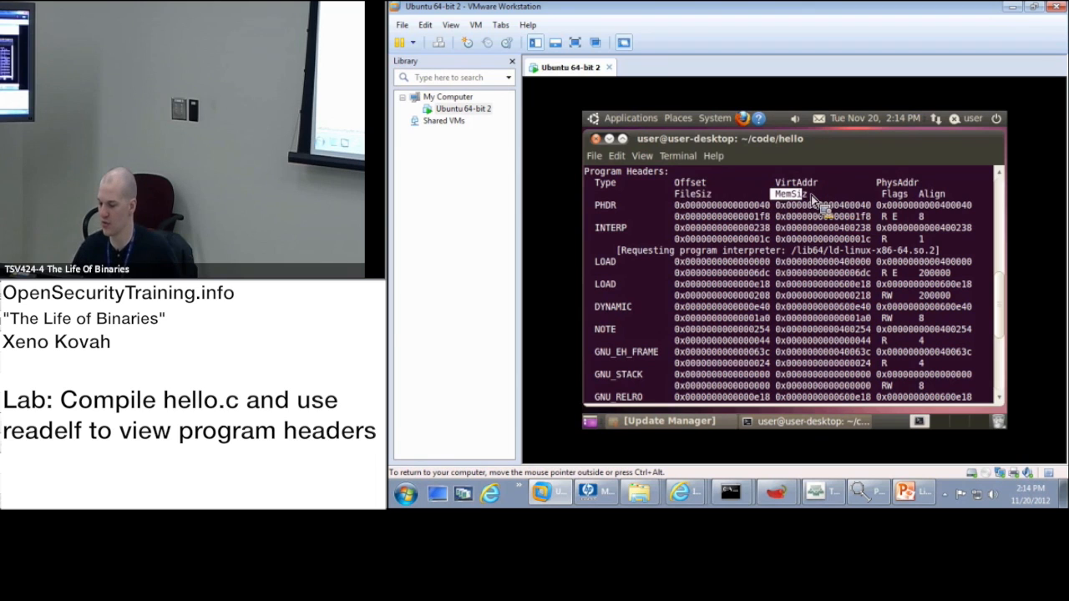
{"action": "mouse_move", "coordinate": [681, 217]}
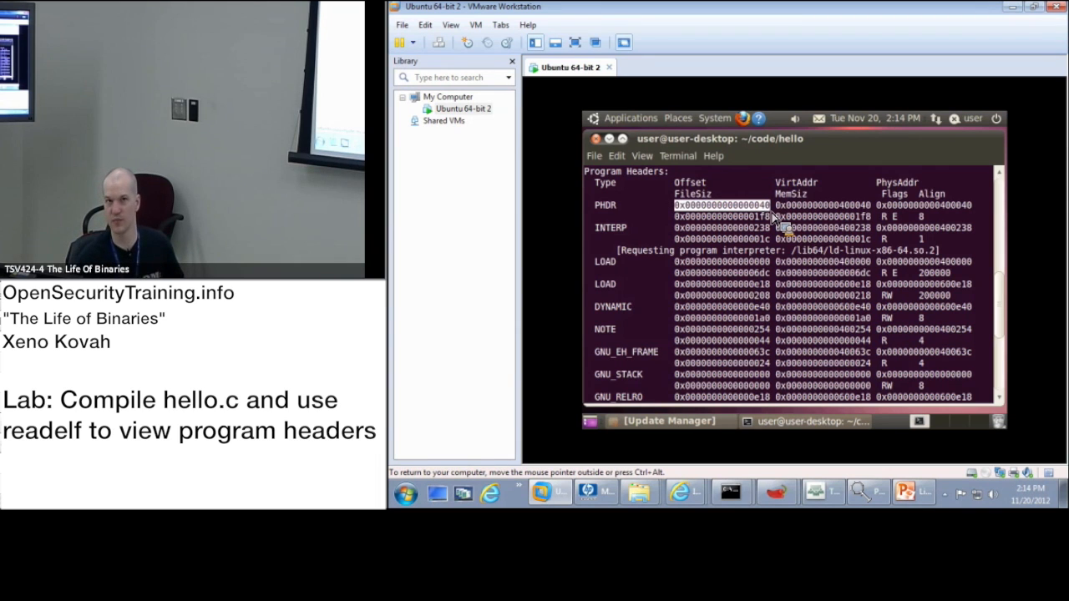
{"action": "mouse_move", "coordinate": [888, 443]}
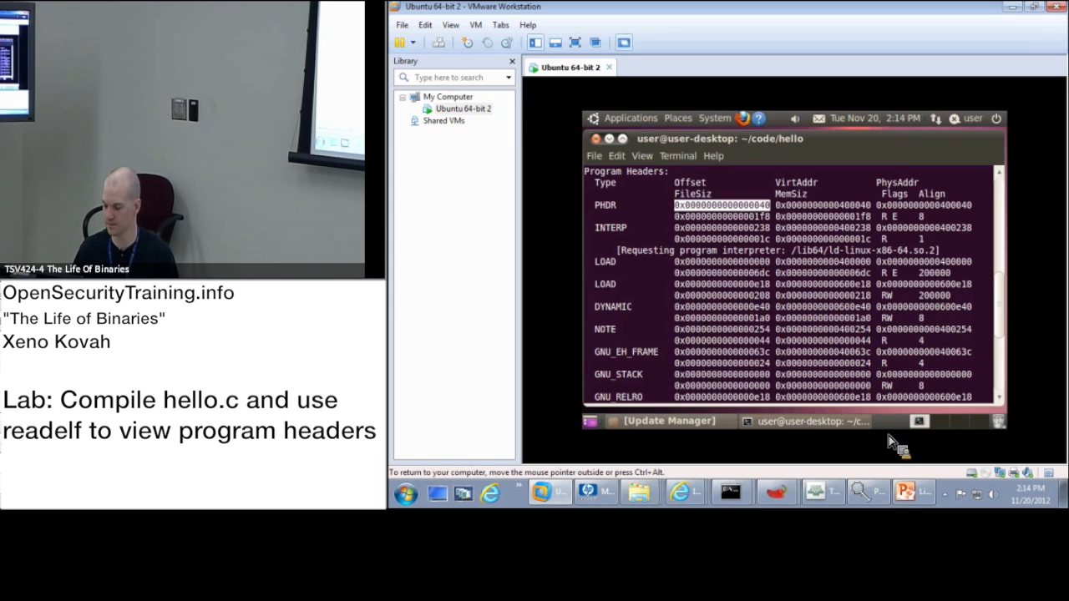
{"action": "mouse_move", "coordinate": [705, 241]}
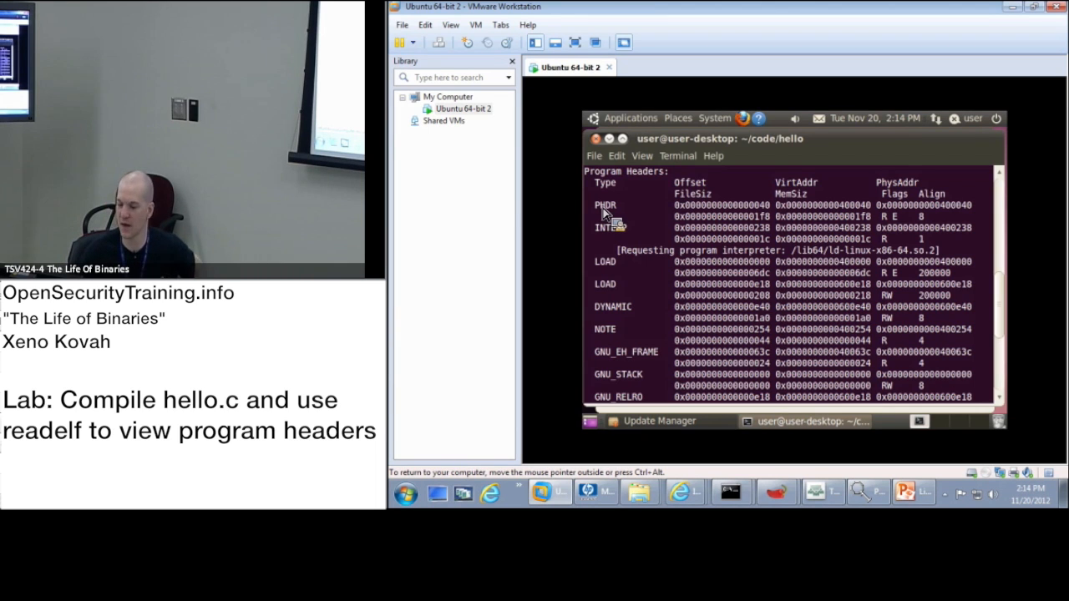
{"action": "mouse_move", "coordinate": [638, 219]}
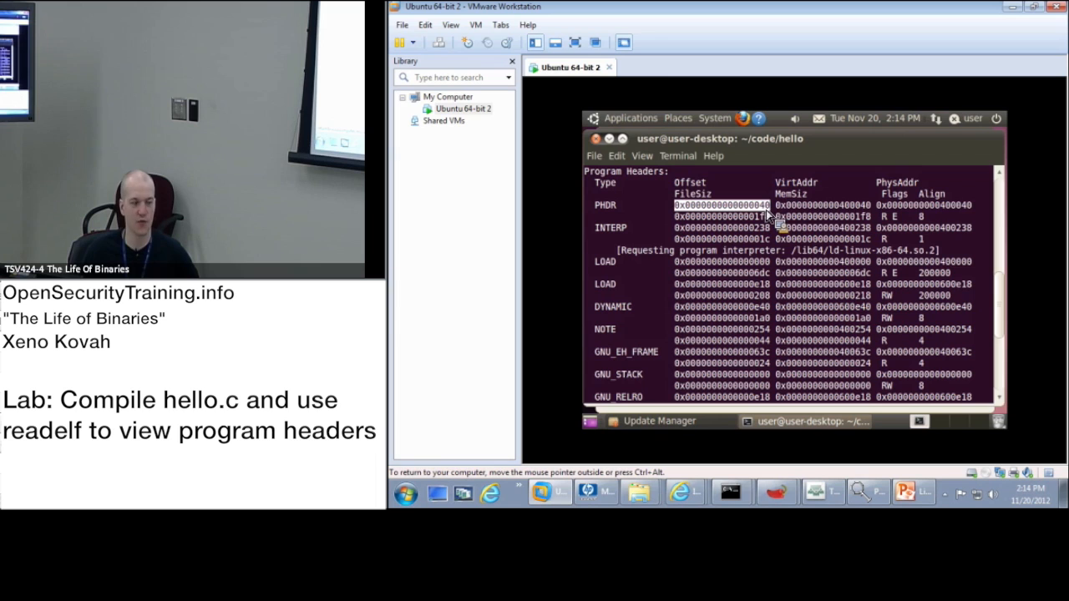
{"action": "mouse_move", "coordinate": [760, 224]}
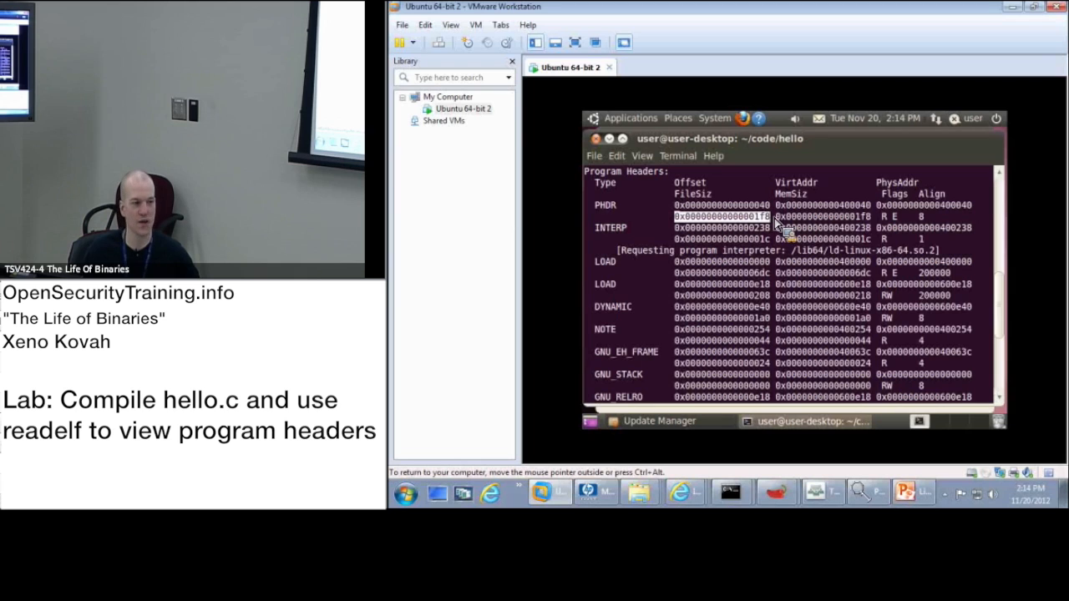
{"action": "mouse_move", "coordinate": [755, 234]}
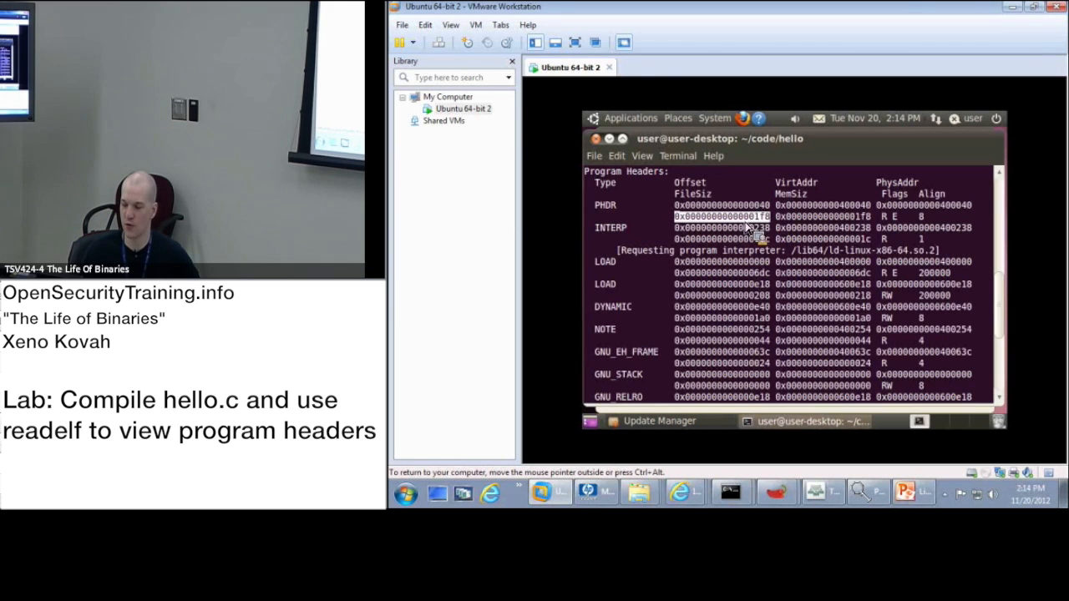
{"action": "mouse_move", "coordinate": [789, 214]}
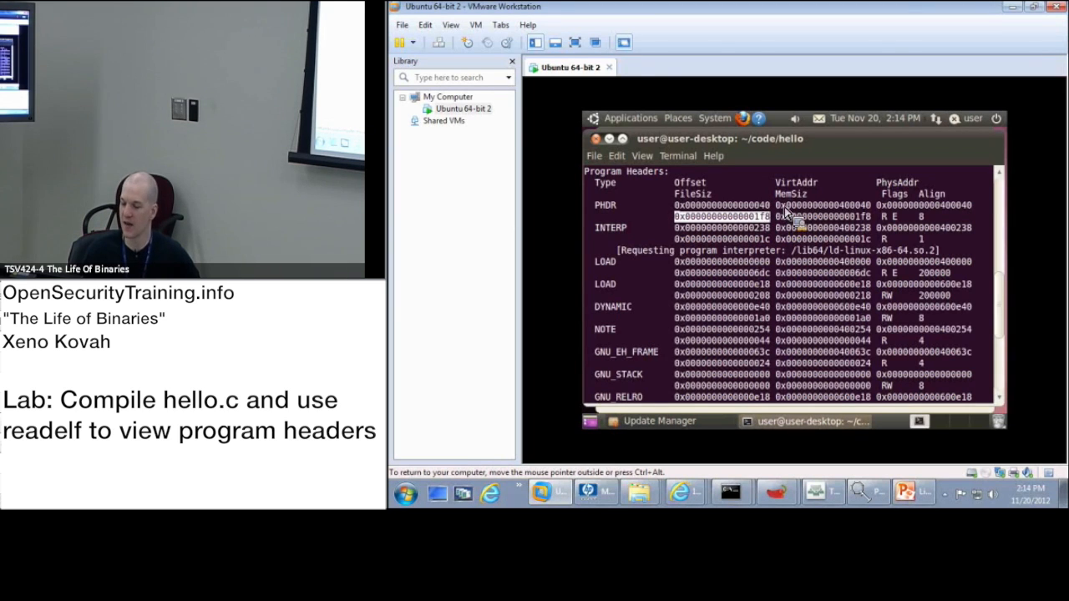
{"action": "mouse_move", "coordinate": [621, 271]}
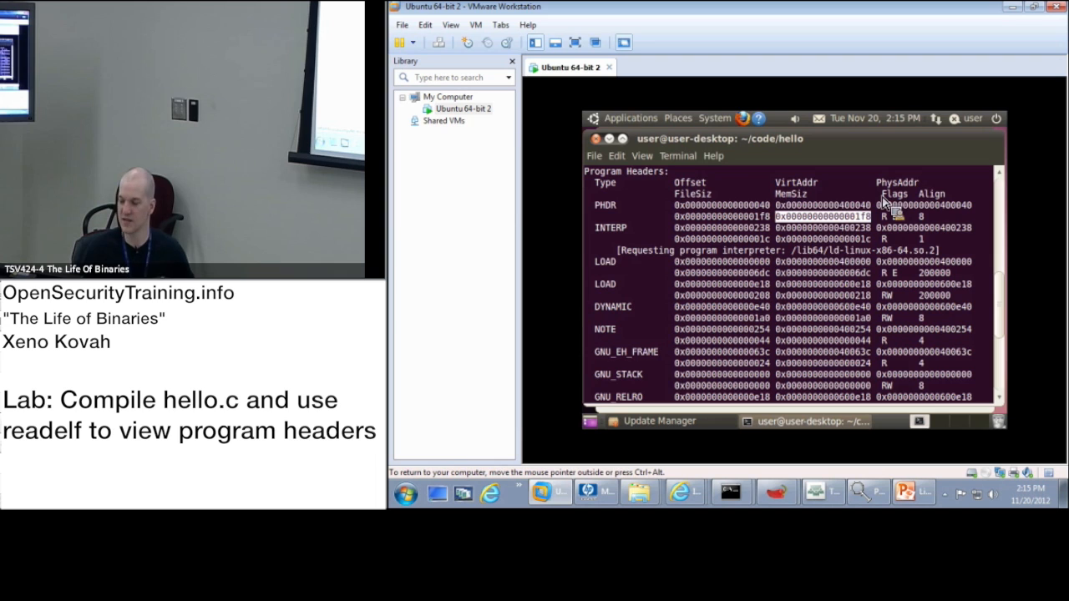
{"action": "mouse_move", "coordinate": [827, 231]}
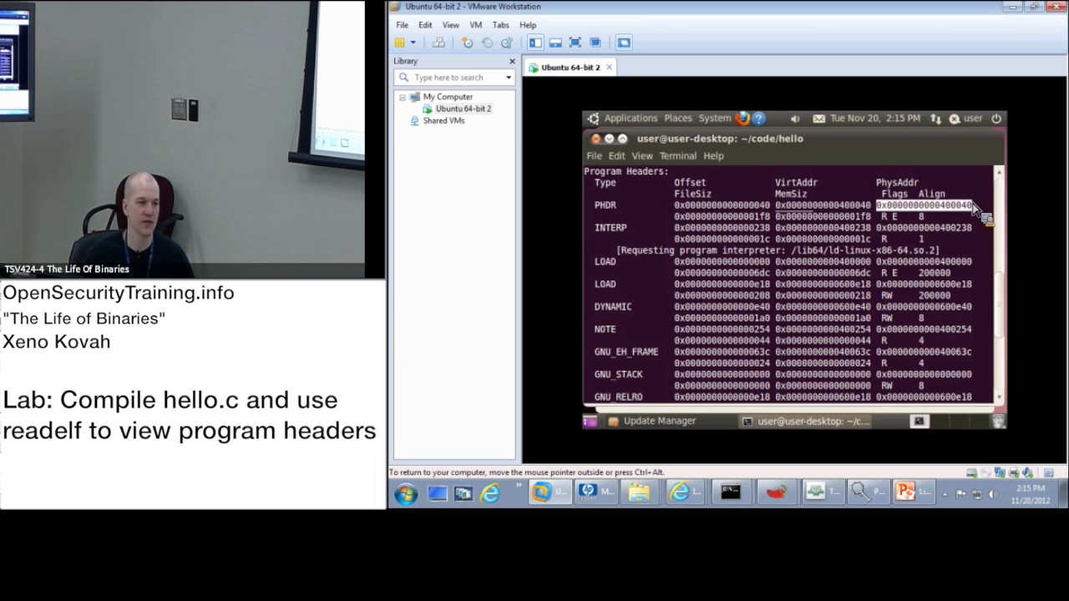
{"action": "mouse_move", "coordinate": [919, 203]}
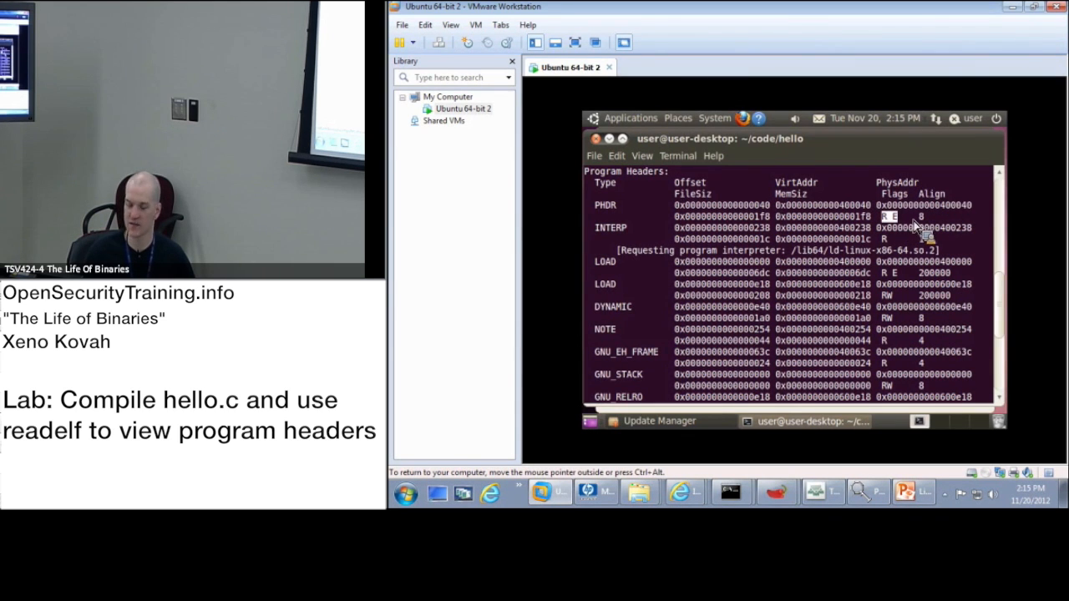
{"action": "mouse_move", "coordinate": [927, 238]}
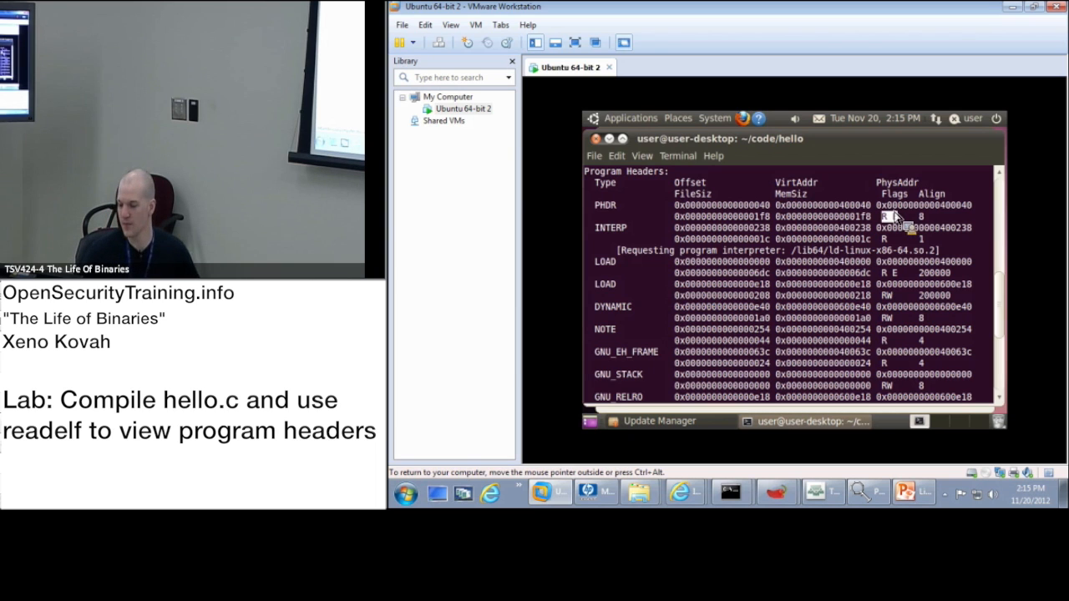
{"action": "mouse_move", "coordinate": [671, 284]}
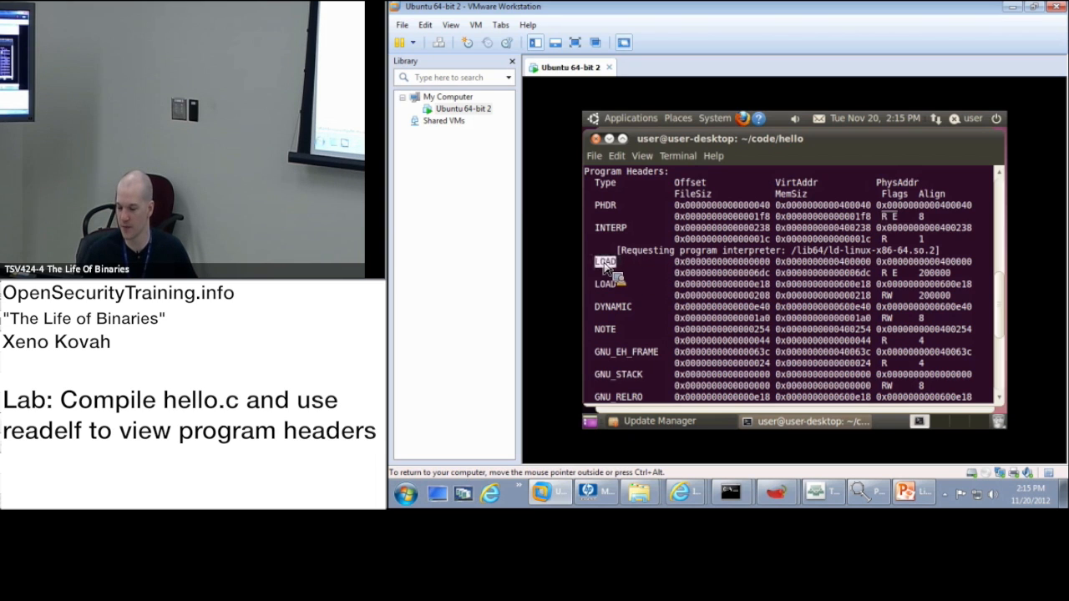
{"action": "mouse_move", "coordinate": [688, 276]}
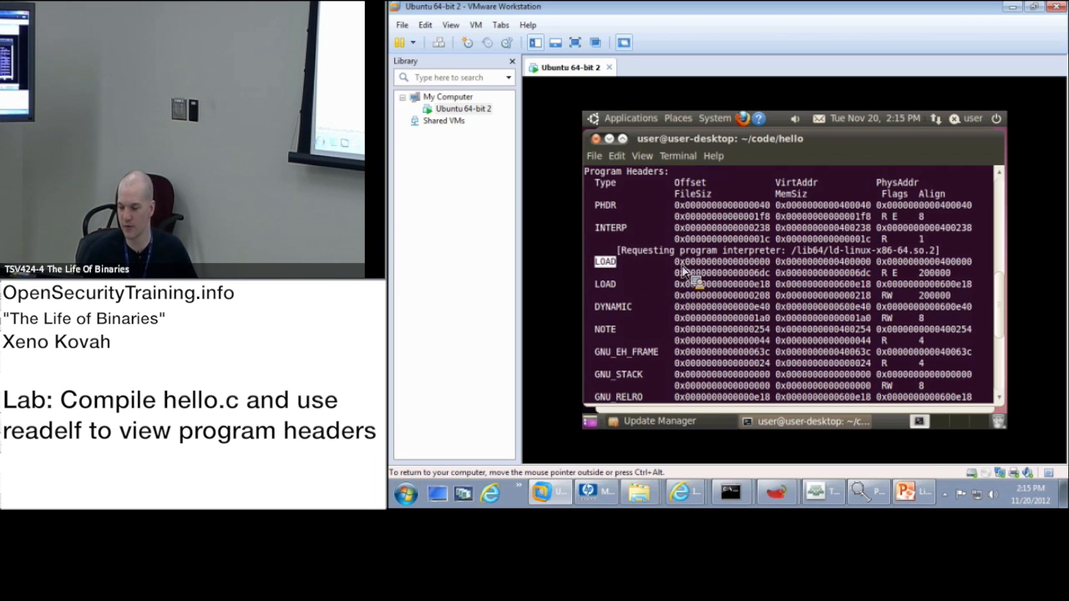
{"action": "mouse_move", "coordinate": [681, 247]}
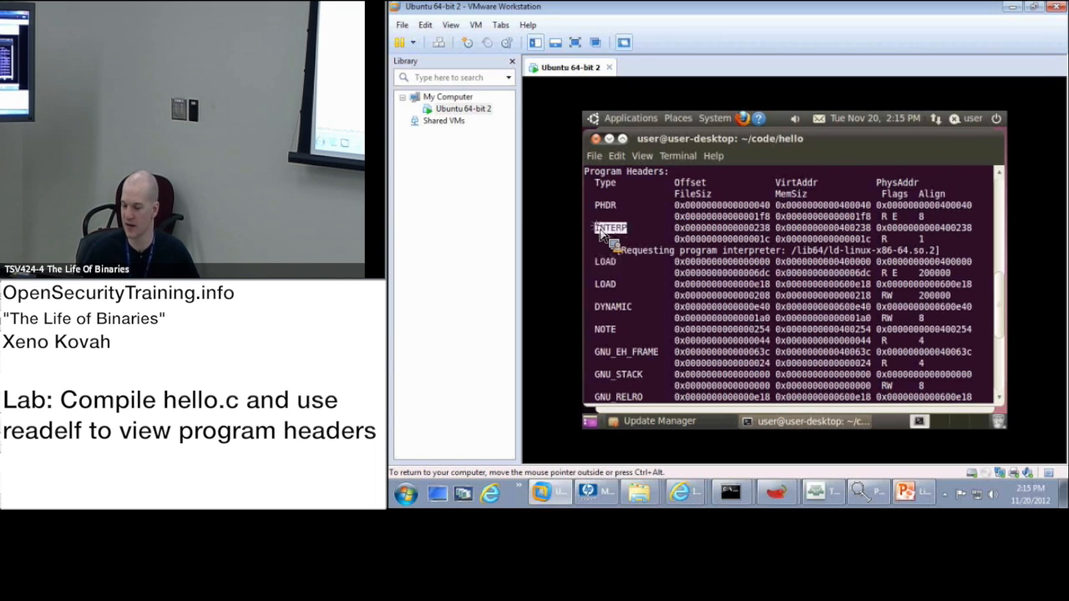
{"action": "mouse_move", "coordinate": [702, 237]}
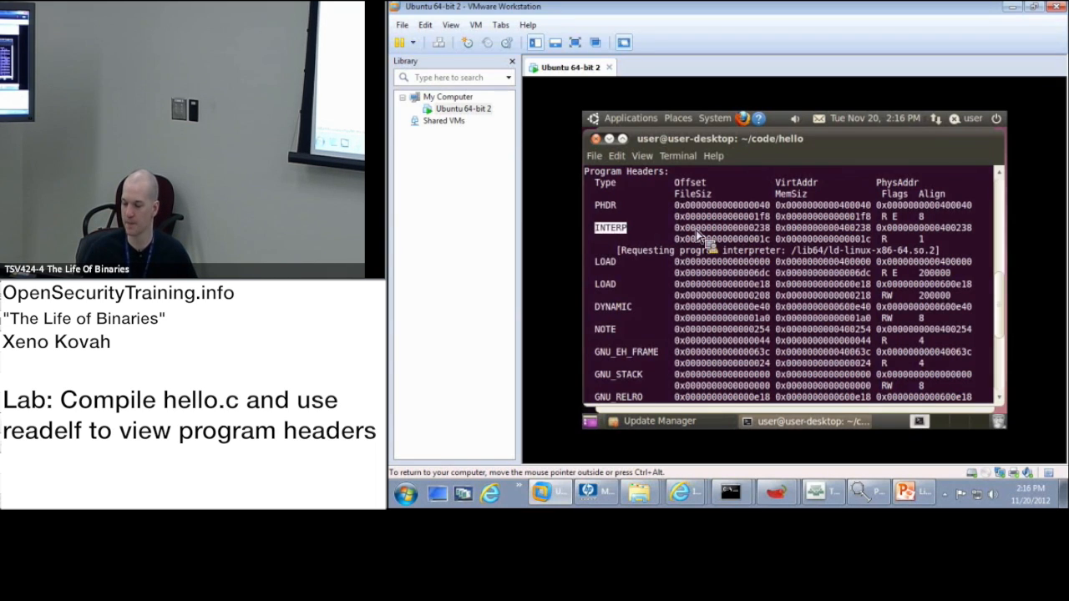
{"action": "mouse_move", "coordinate": [765, 236]}
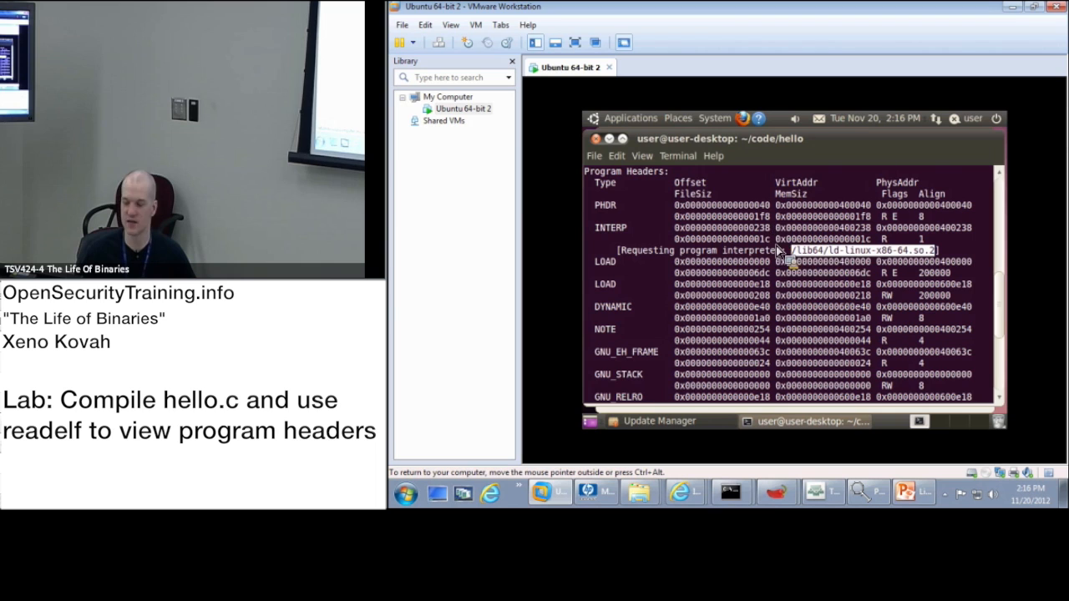
{"action": "mouse_move", "coordinate": [849, 264]}
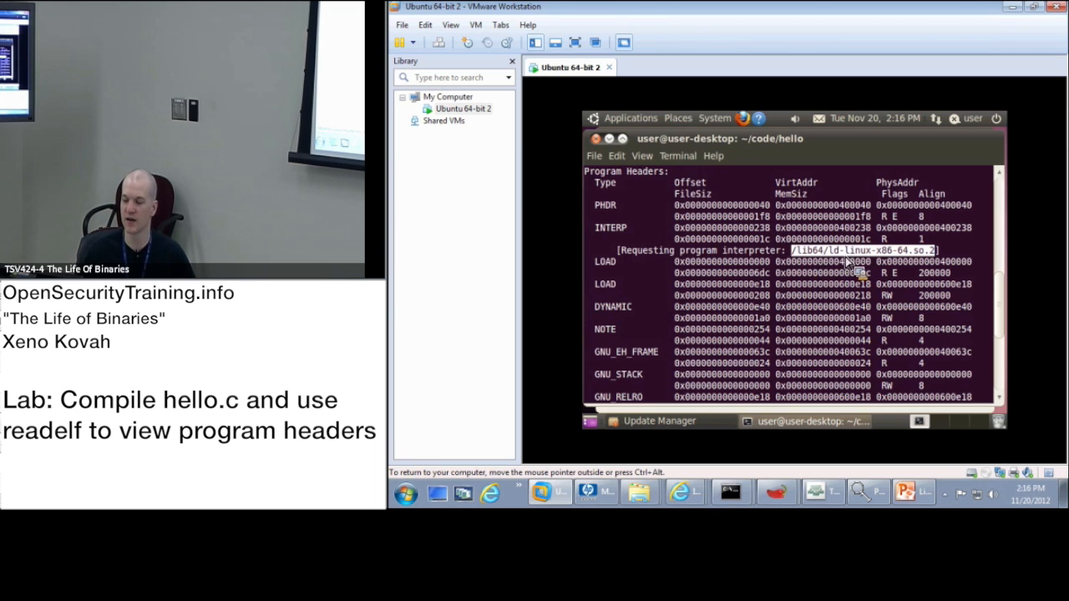
{"action": "mouse_move", "coordinate": [902, 270]}
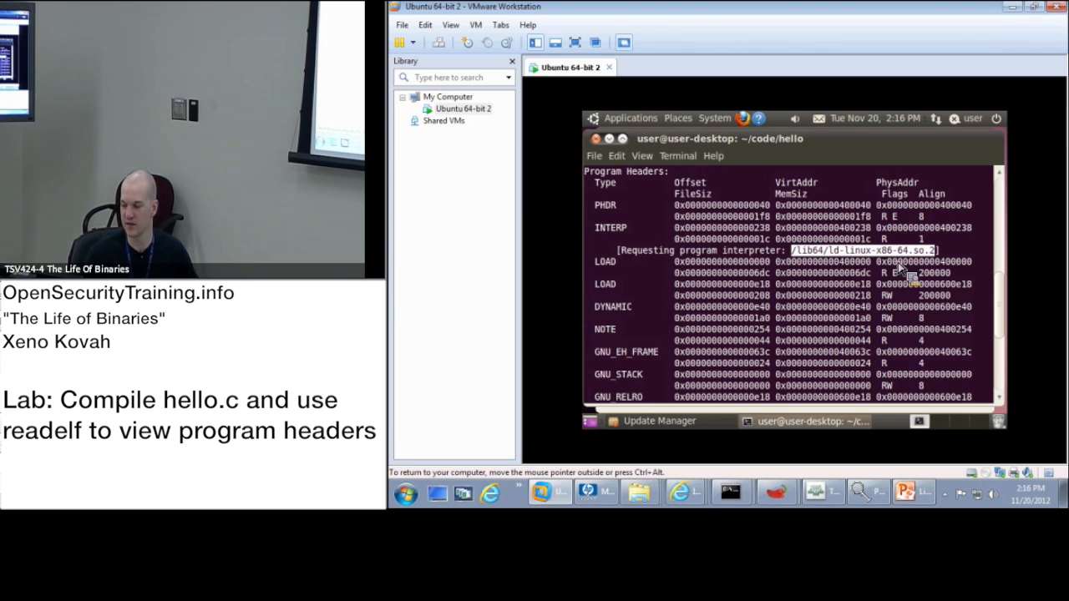
{"action": "mouse_move", "coordinate": [961, 271]}
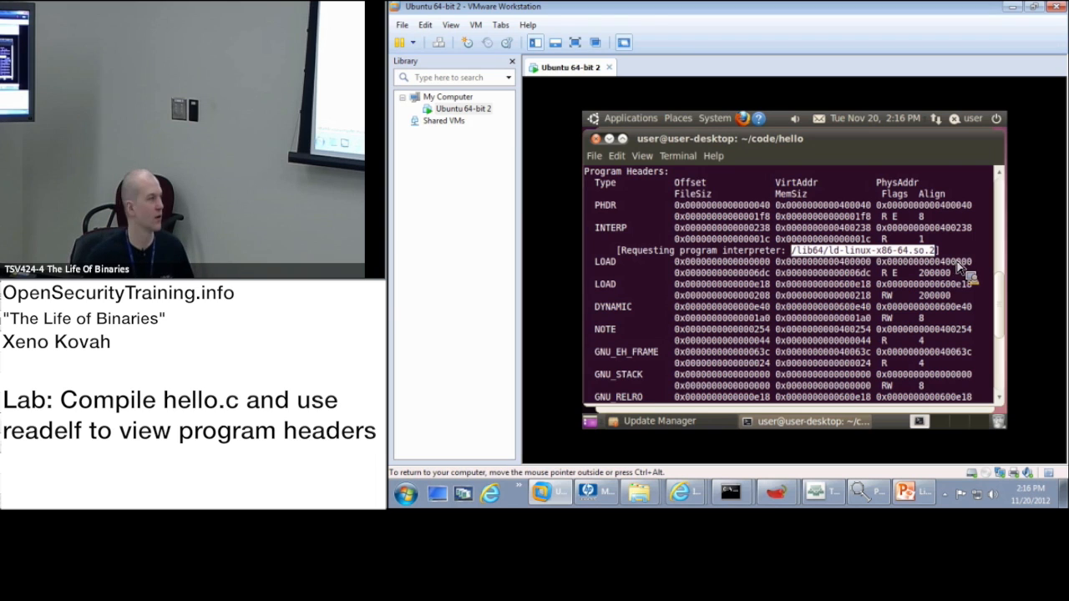
{"action": "mouse_move", "coordinate": [922, 264]}
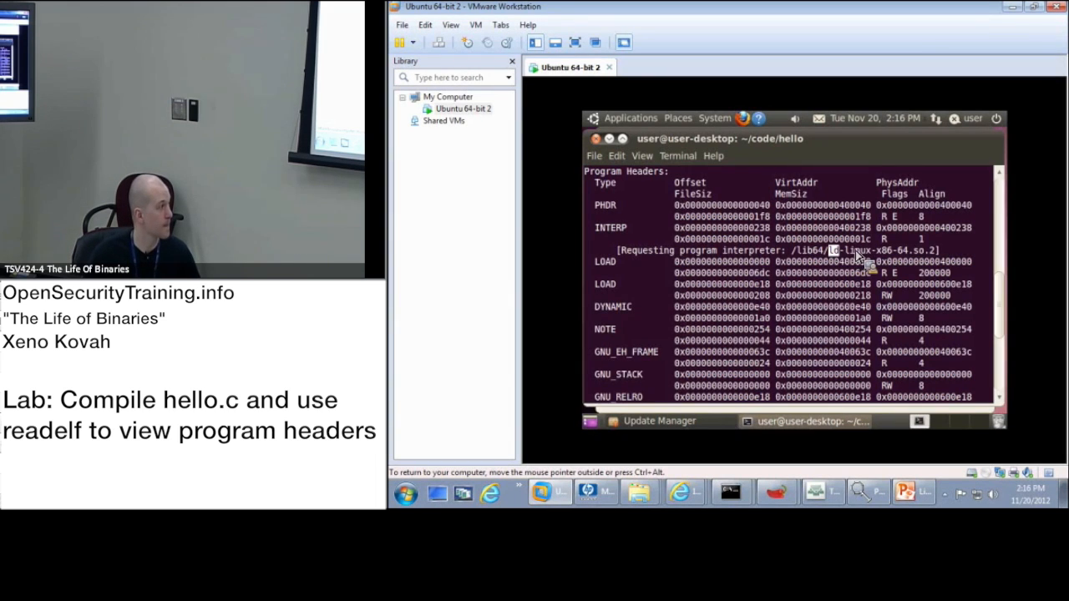
{"action": "mouse_move", "coordinate": [688, 242]}
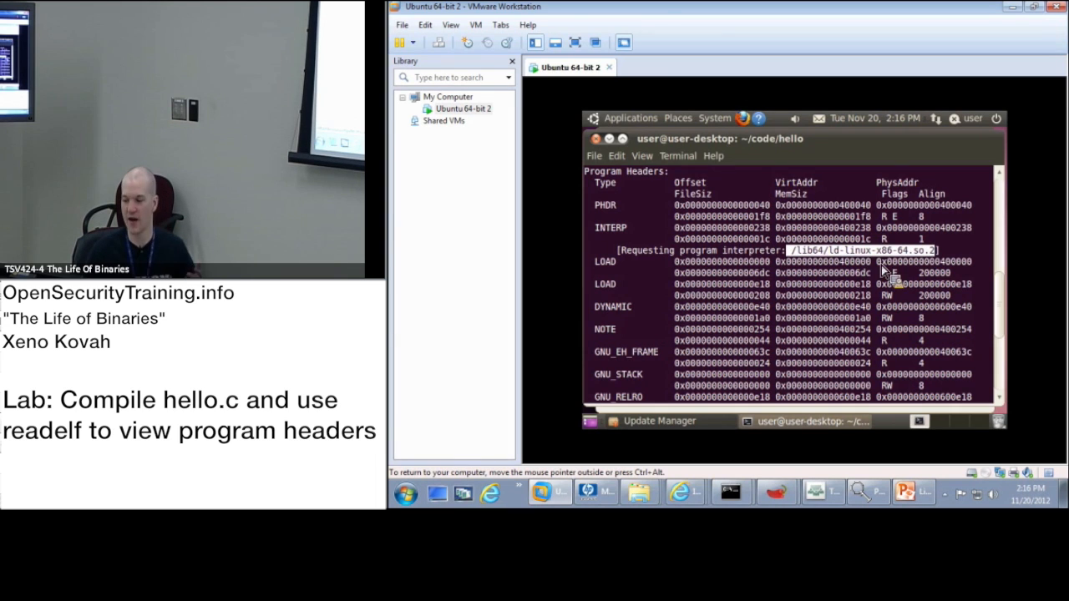
{"action": "mouse_move", "coordinate": [806, 237]}
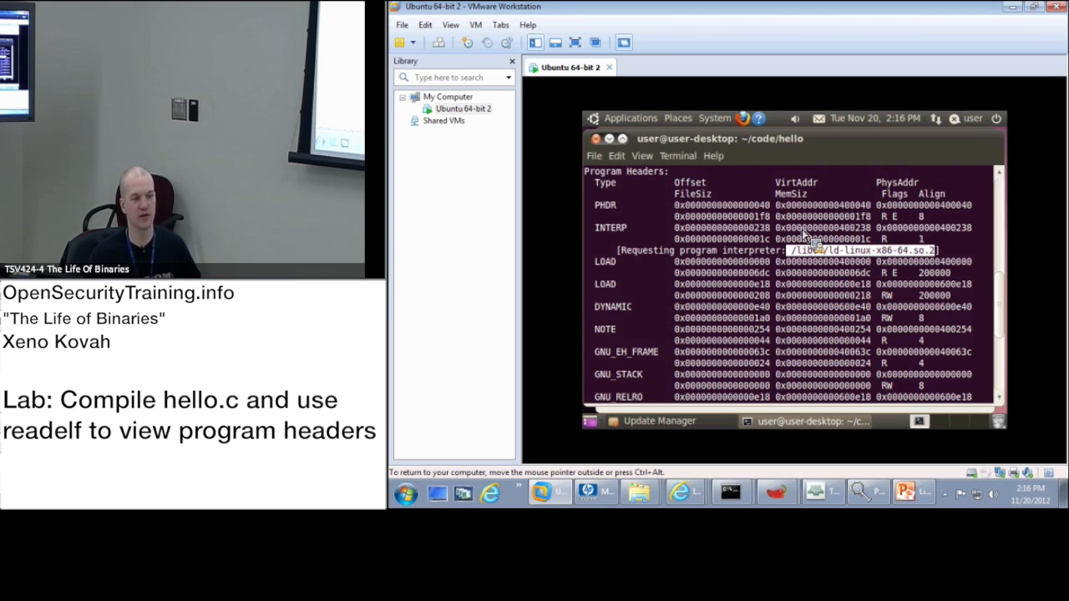
{"action": "mouse_move", "coordinate": [632, 274]}
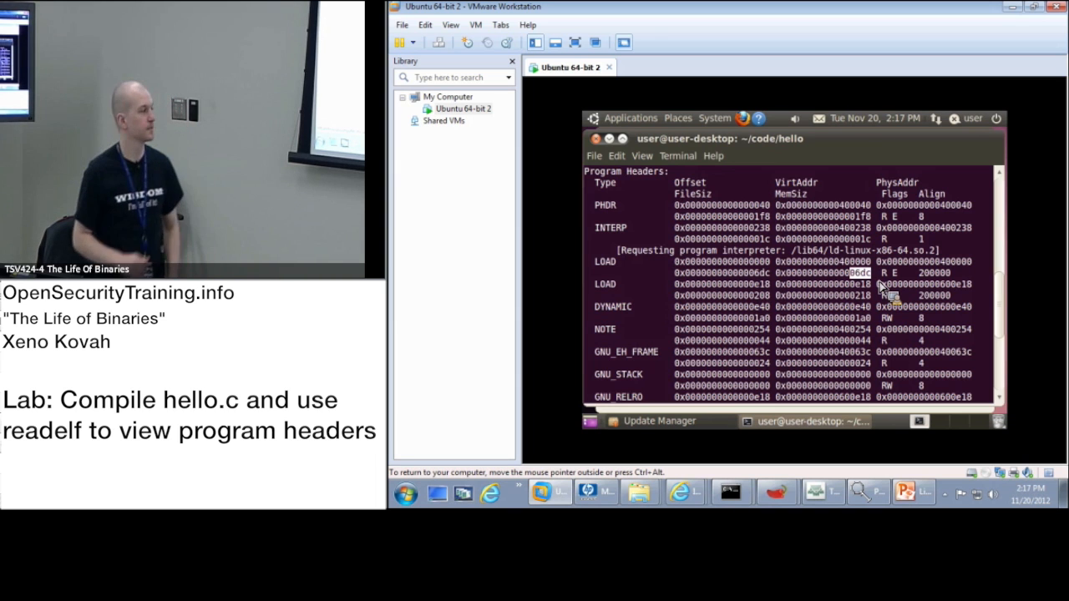
{"action": "mouse_move", "coordinate": [698, 266]}
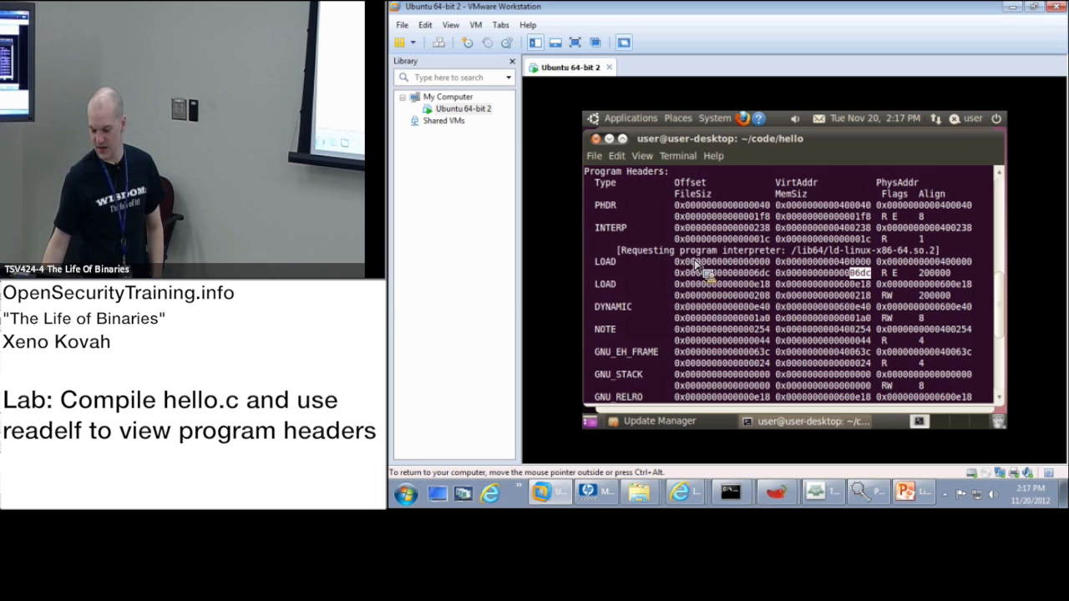
{"action": "mouse_move", "coordinate": [782, 302]}
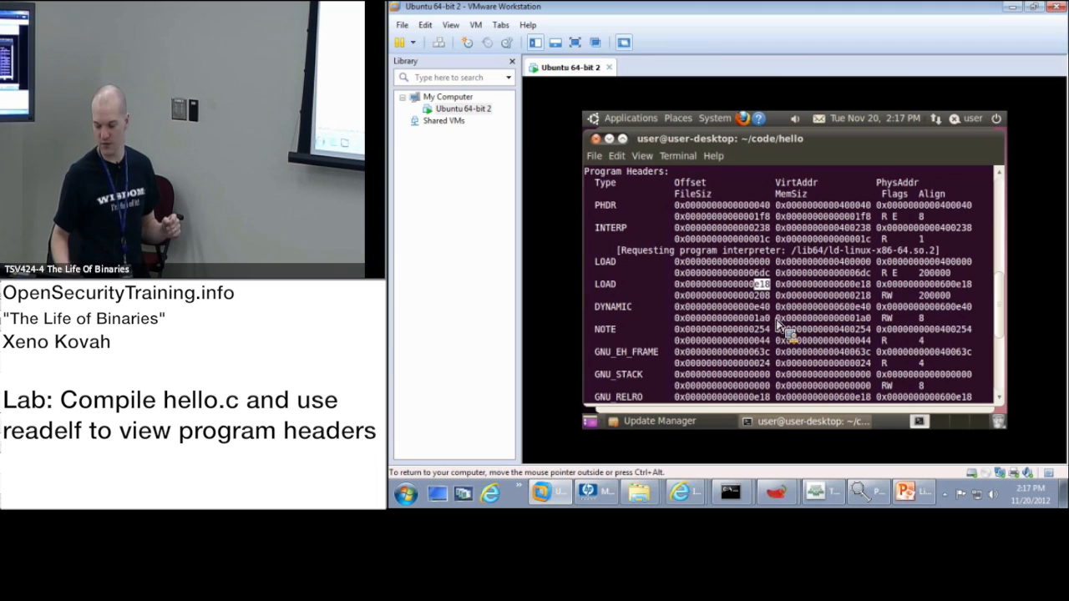
{"action": "mouse_move", "coordinate": [777, 269]}
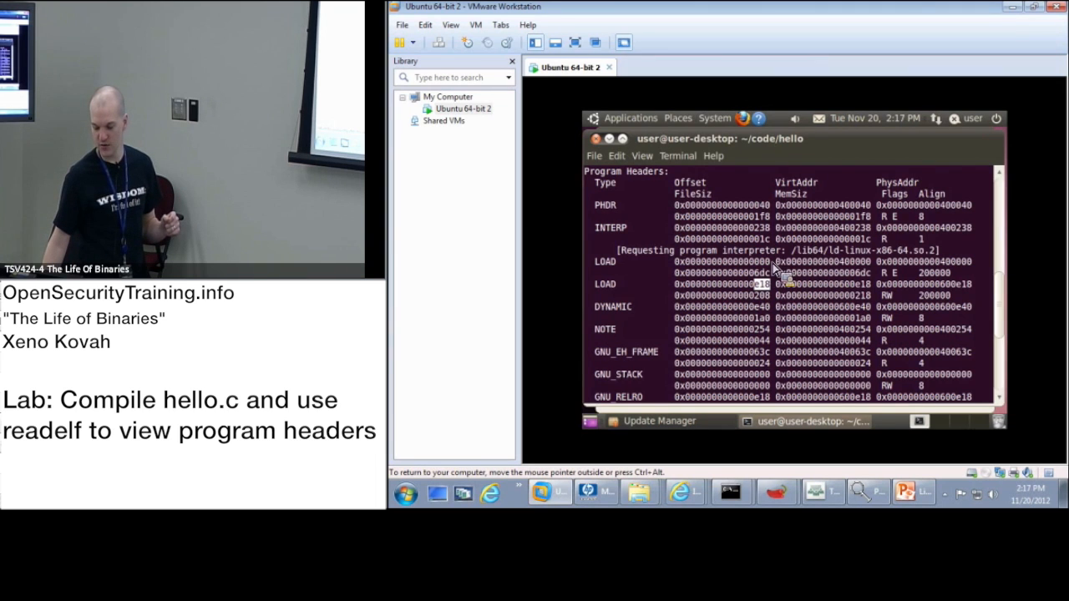
{"action": "mouse_move", "coordinate": [782, 287]}
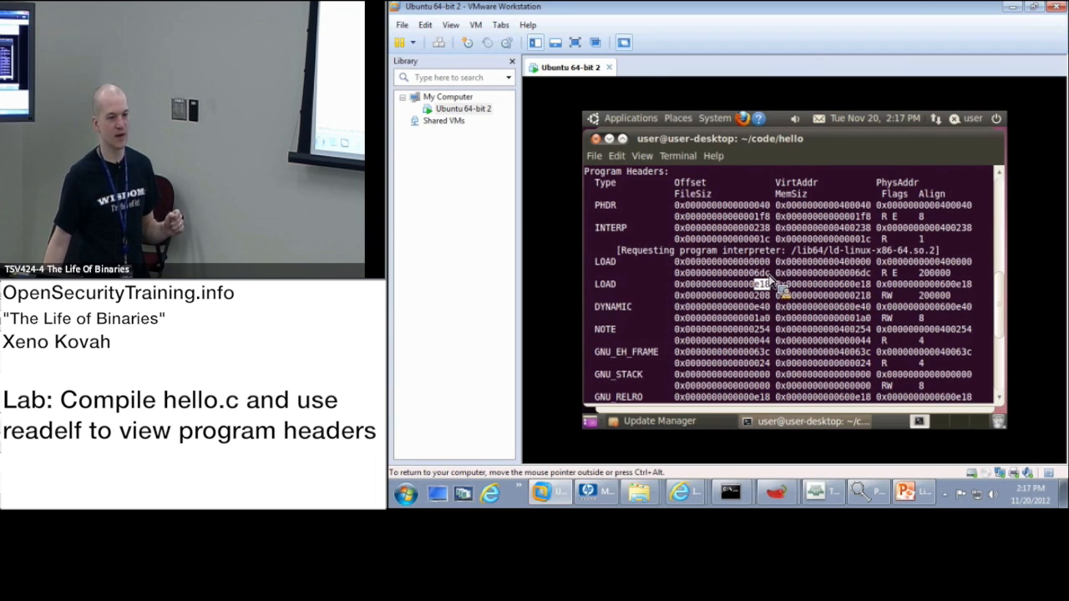
{"action": "mouse_move", "coordinate": [782, 301]}
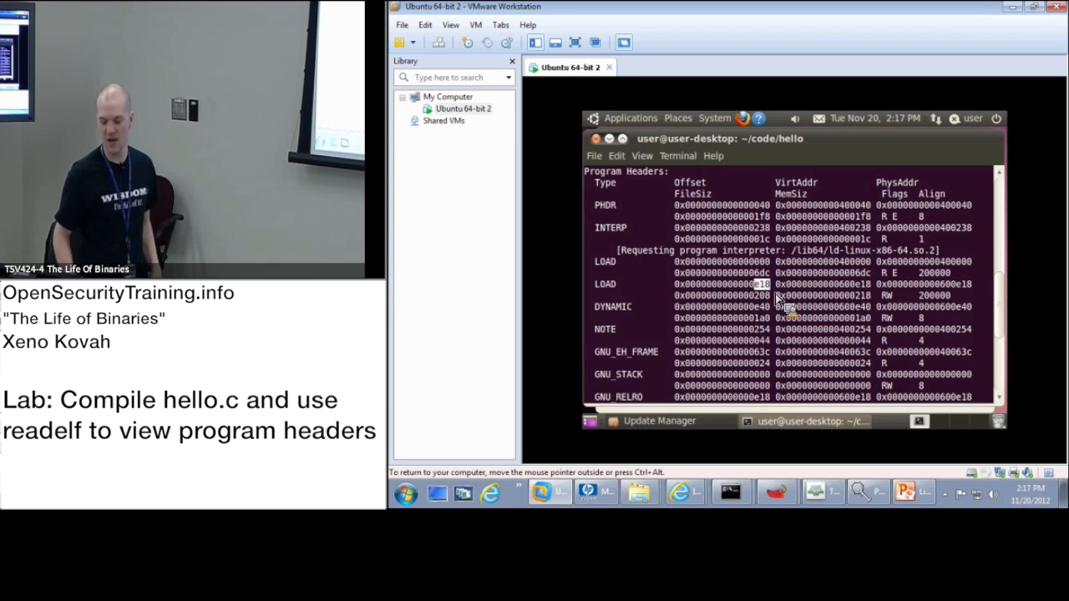
{"action": "mouse_move", "coordinate": [777, 301]}
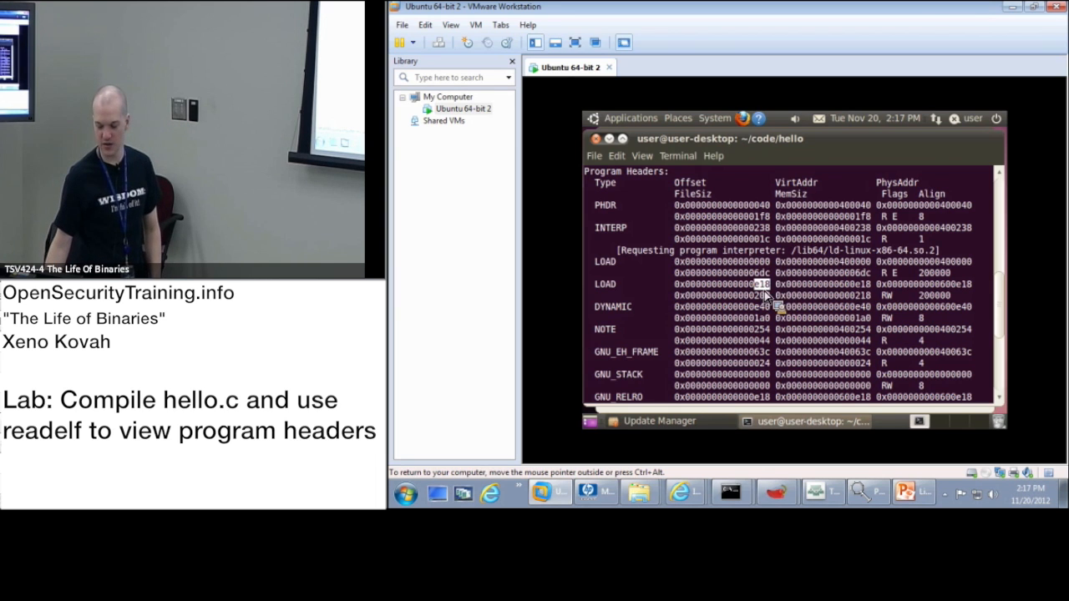
{"action": "mouse_move", "coordinate": [788, 325]}
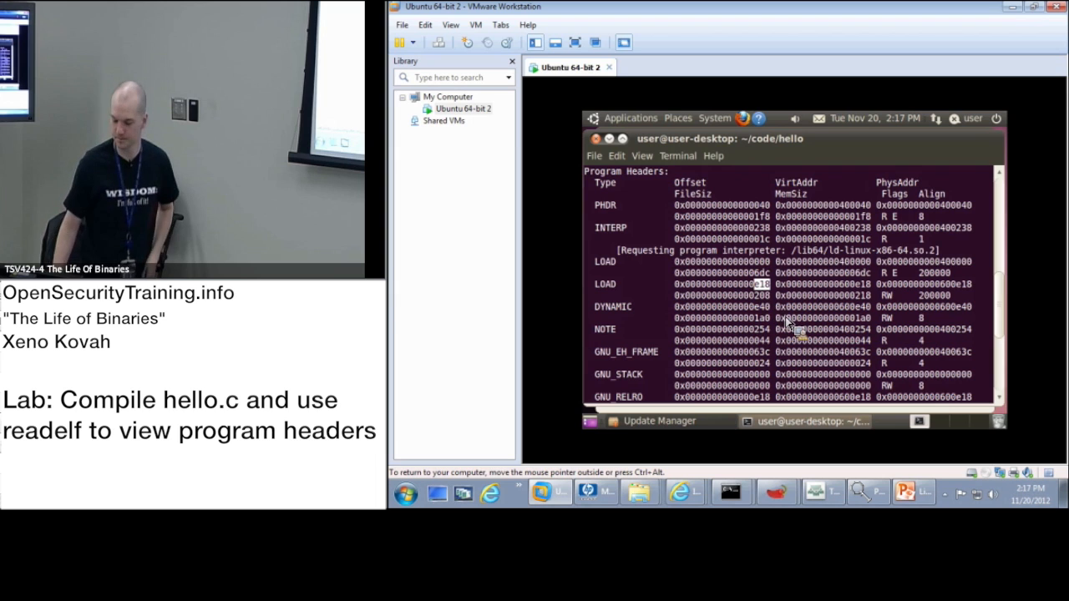
{"action": "mouse_move", "coordinate": [750, 290]}
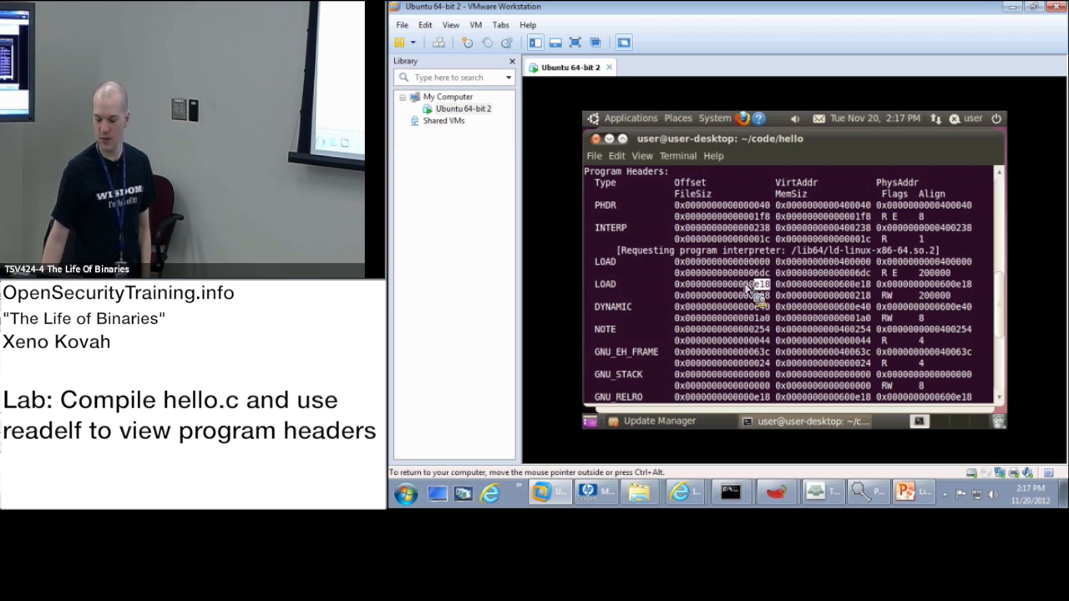
{"action": "mouse_move", "coordinate": [852, 292]}
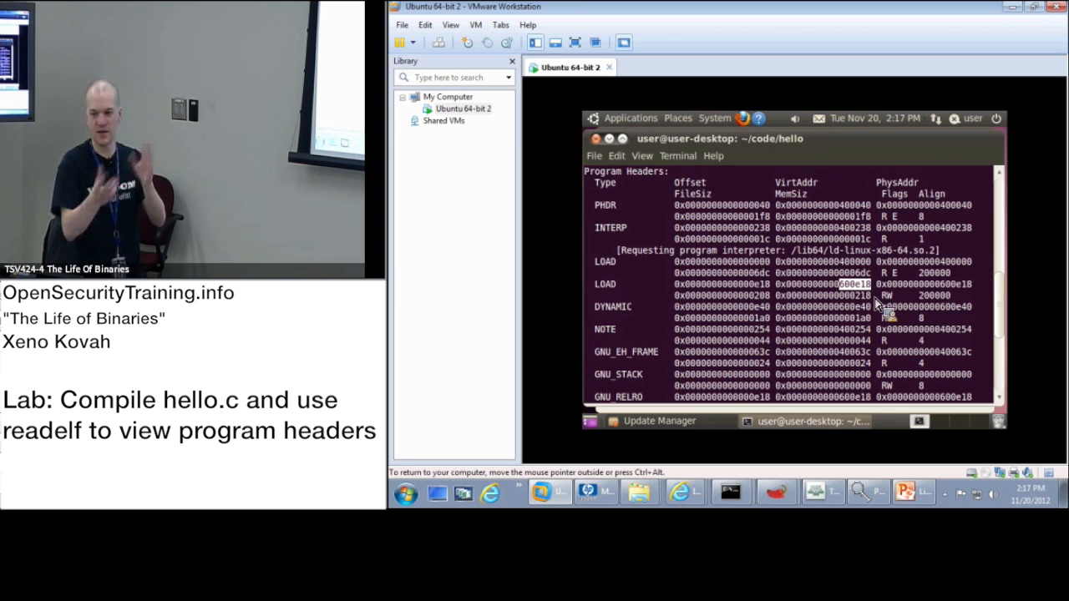
{"action": "mouse_move", "coordinate": [893, 301]}
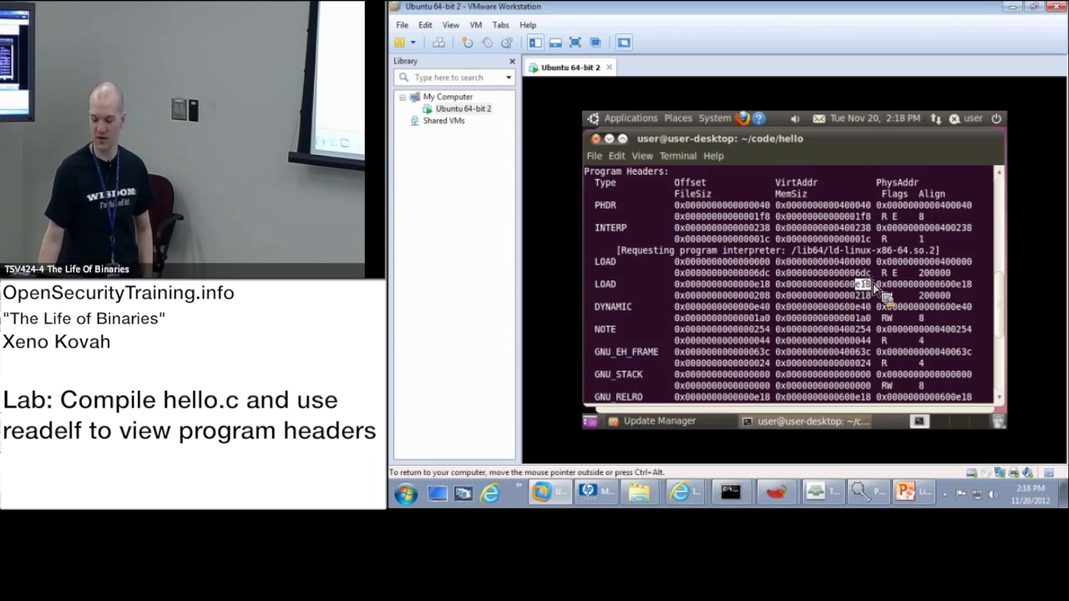
{"action": "mouse_move", "coordinate": [777, 298]}
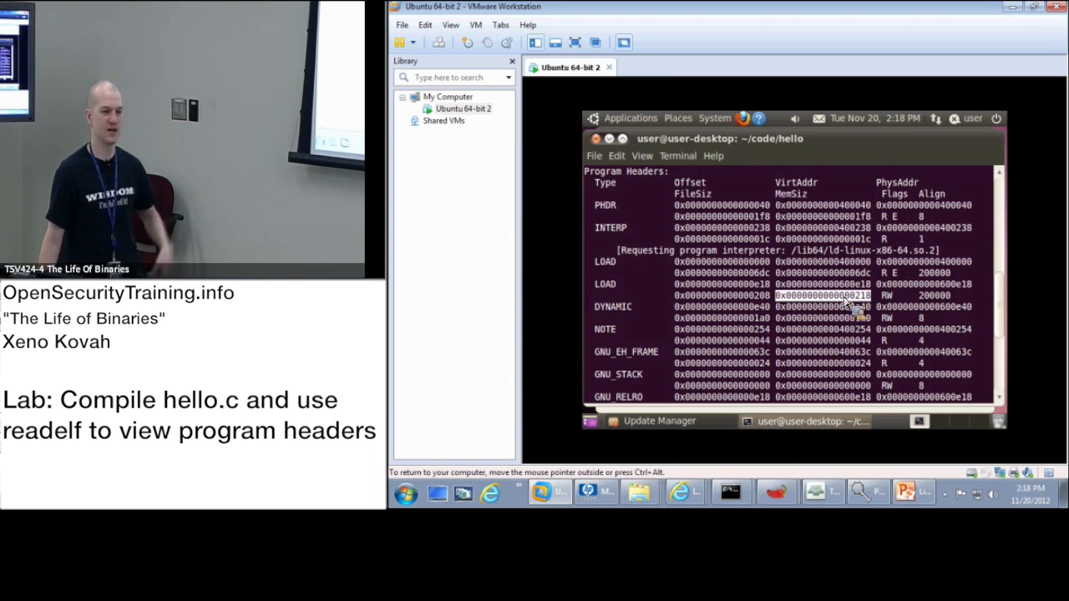
{"action": "mouse_move", "coordinate": [792, 311]}
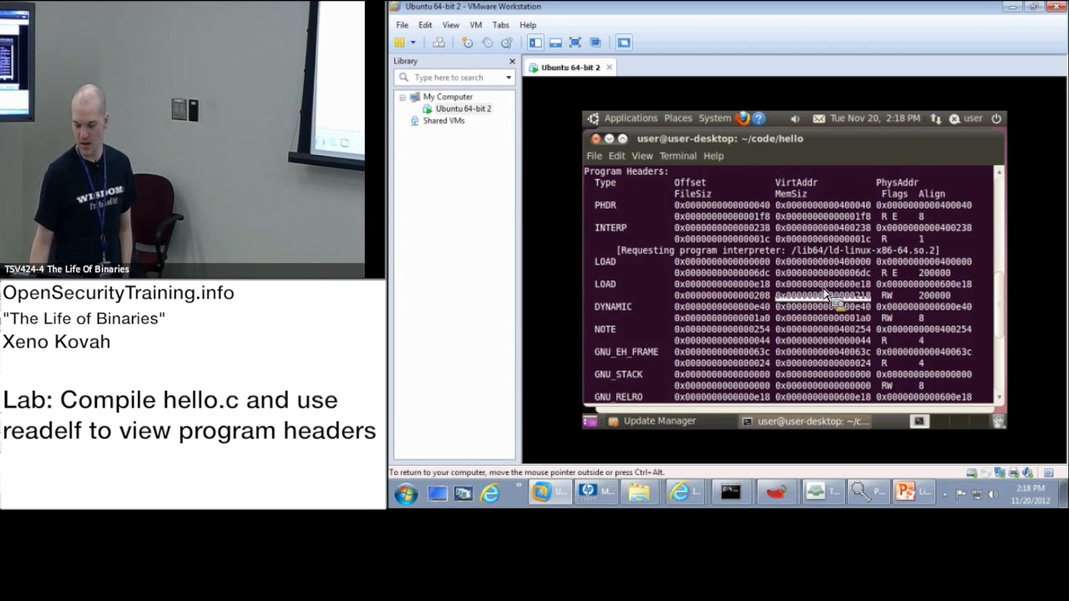
{"action": "mouse_move", "coordinate": [669, 324]}
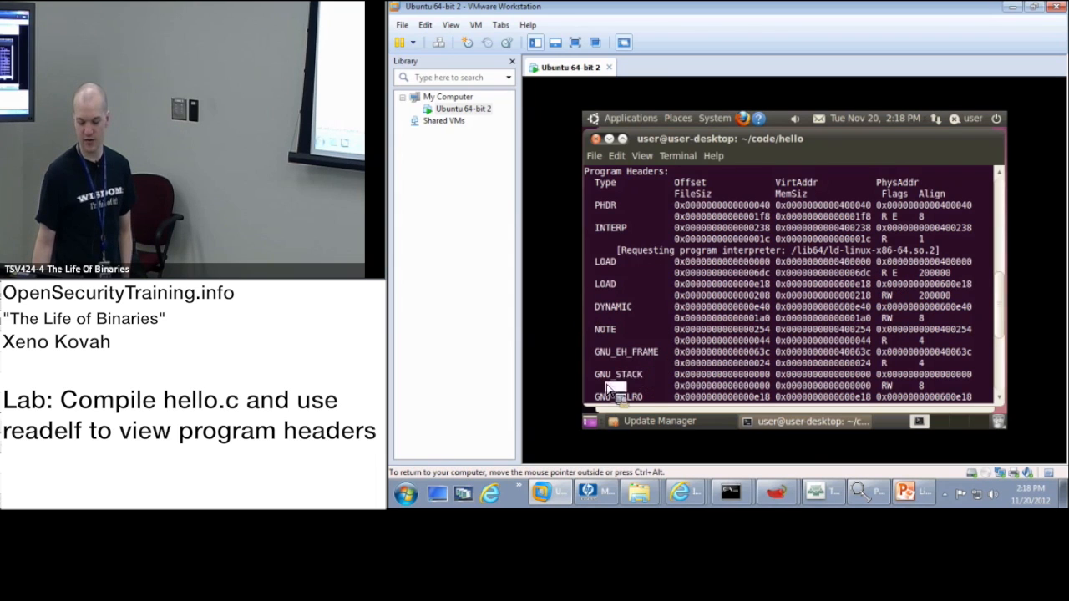
{"action": "mouse_move", "coordinate": [676, 316]}
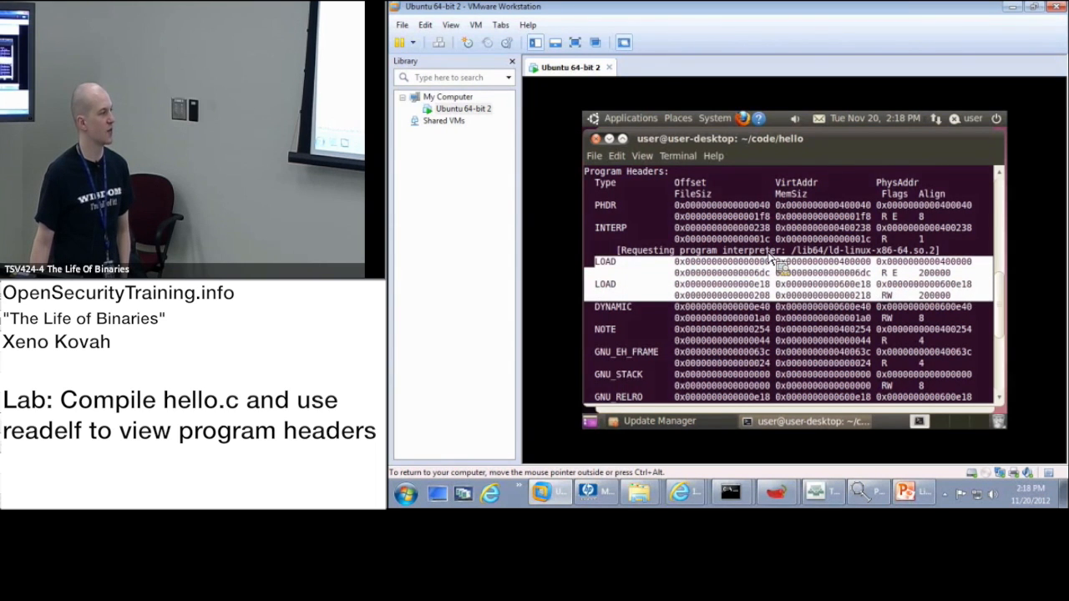
{"action": "mouse_move", "coordinate": [693, 284]}
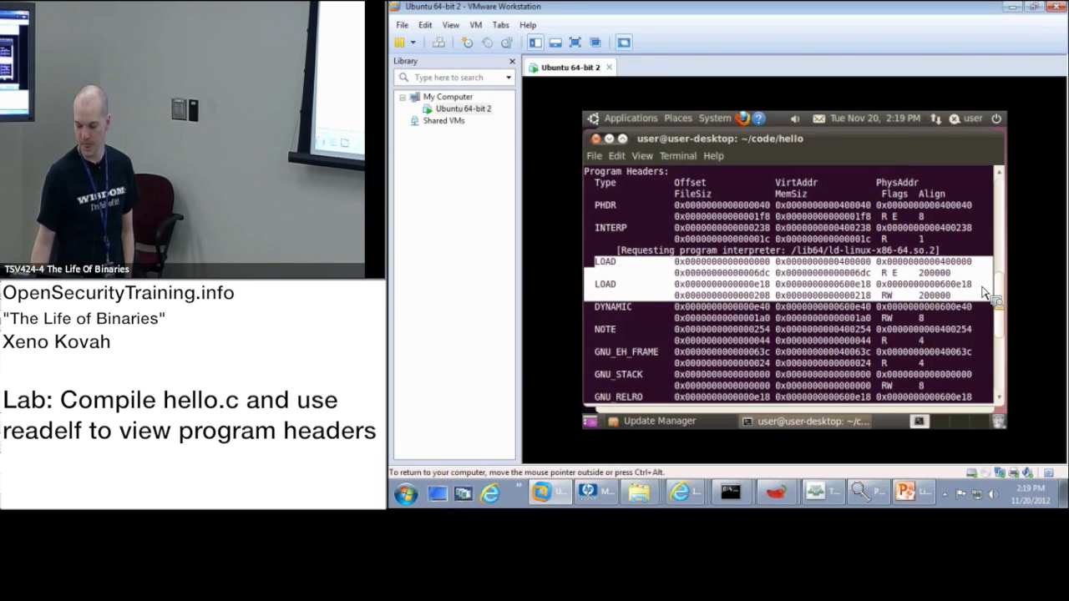
- Scroll the readelf output down to the 'Section to Segment mapping' table
{"action": "scroll", "scroll_direction": "down", "scroll_amount": 3}
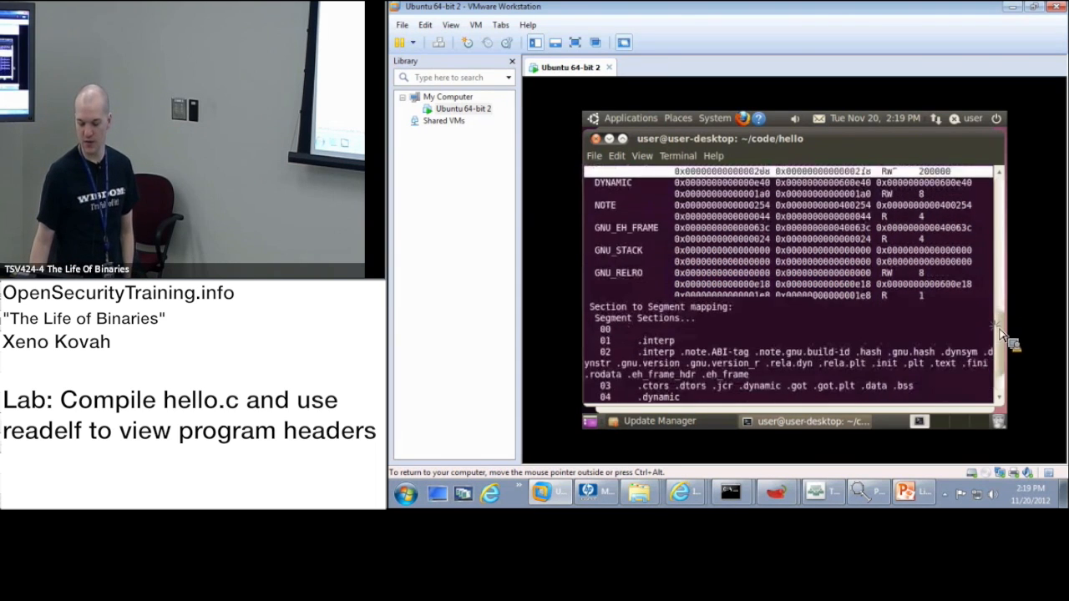
{"action": "scroll", "scroll_direction": "down", "scroll_amount": 3}
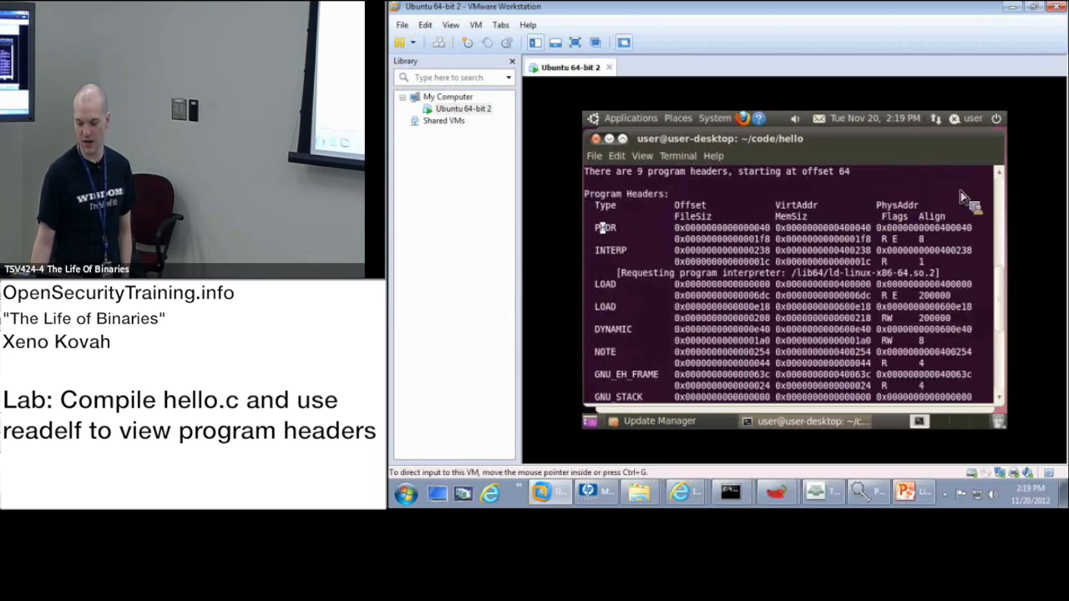
{"action": "scroll", "scroll_direction": "down", "scroll_amount": 3}
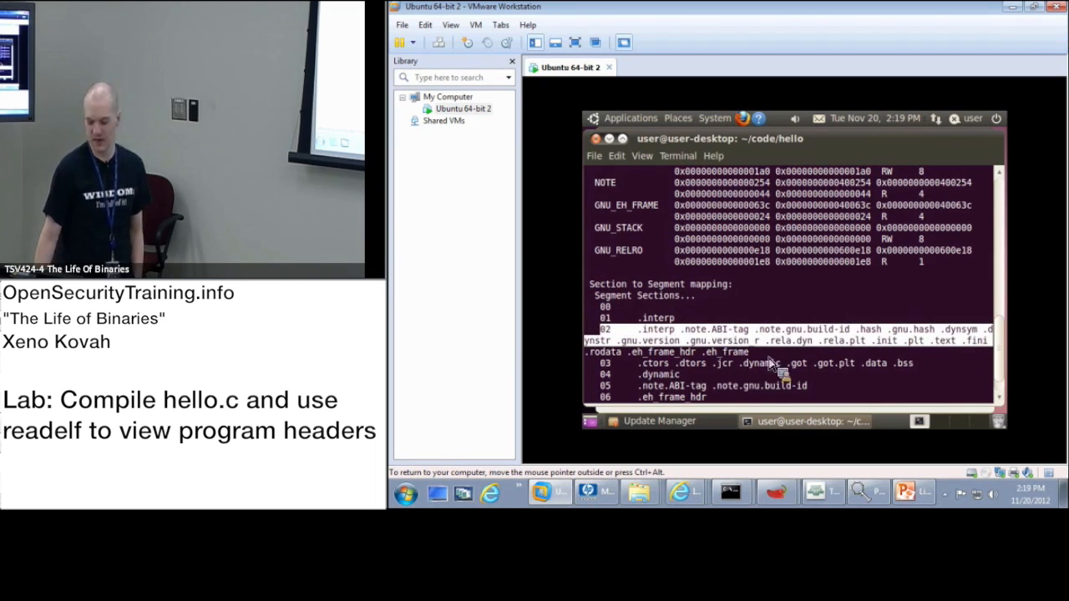
{"action": "left_click", "coordinate": [905, 491]}
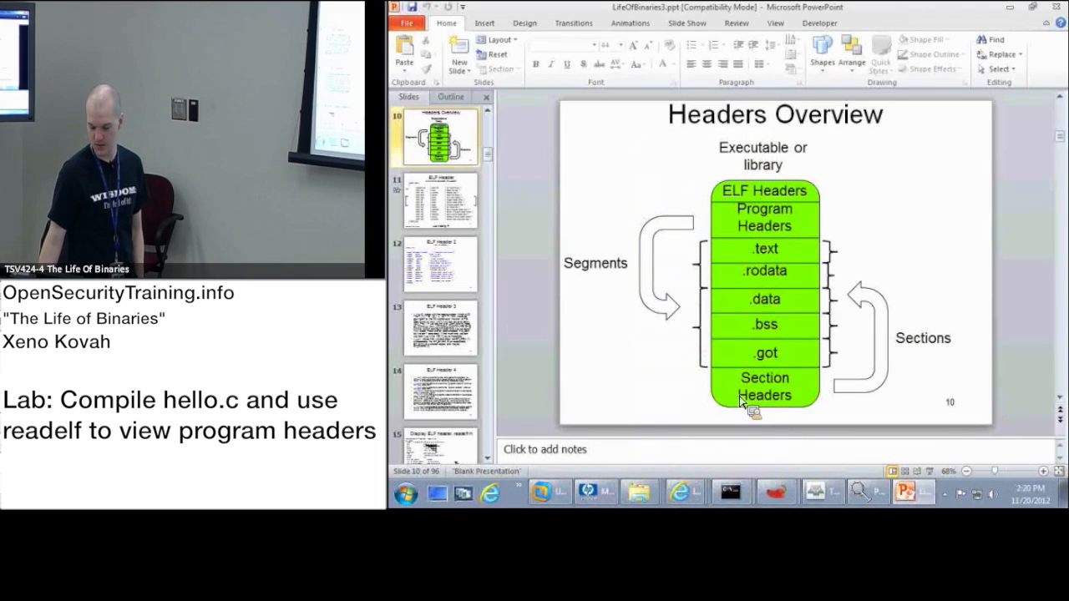
- Select slide 25 with the readelf -l output and start the slideshow from it
{"action": "scroll", "scroll_direction": "down", "scroll_amount": 3}
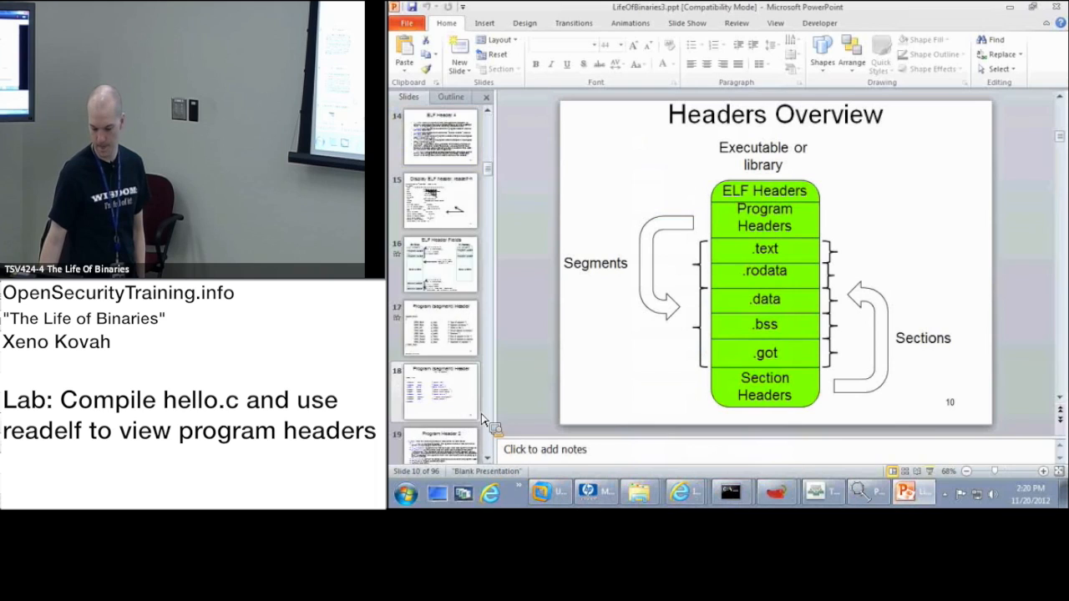
{"action": "scroll", "scroll_direction": "down", "scroll_amount": 3}
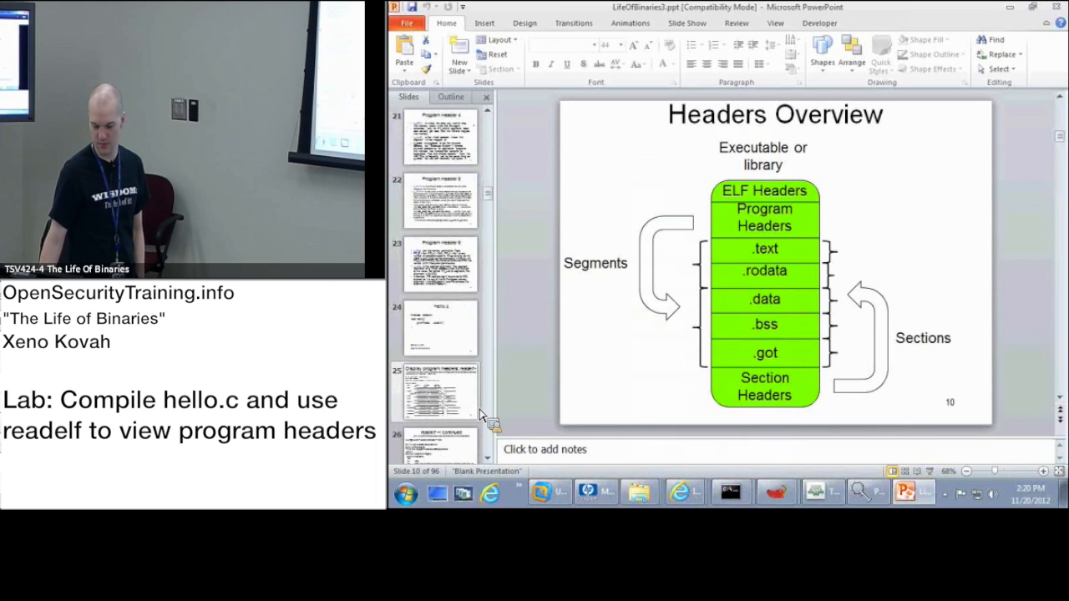
{"action": "left_click", "coordinate": [436, 391]}
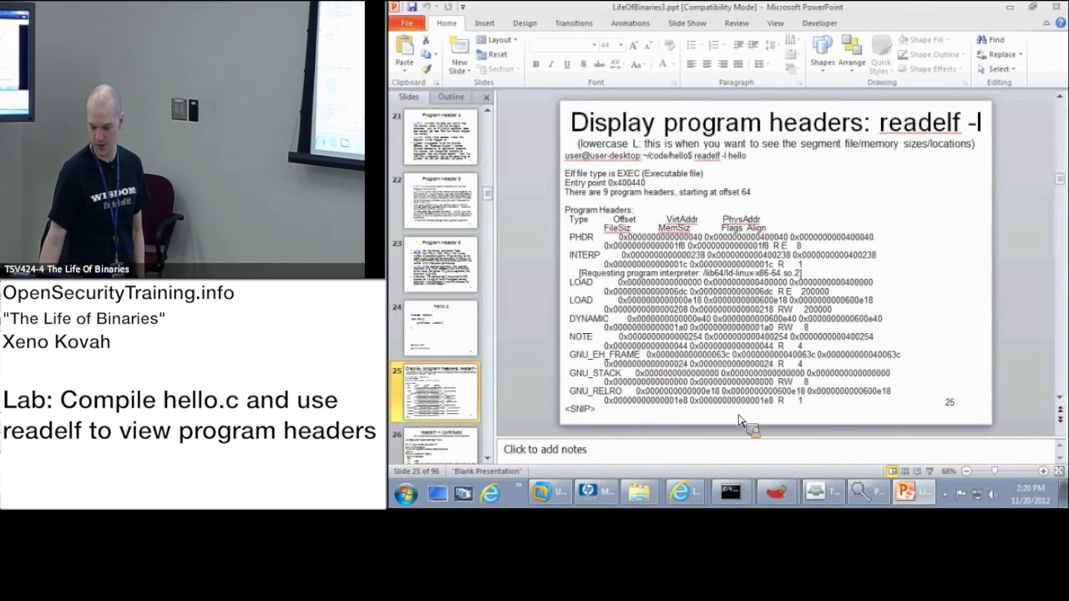
{"action": "key", "text": "F5"}
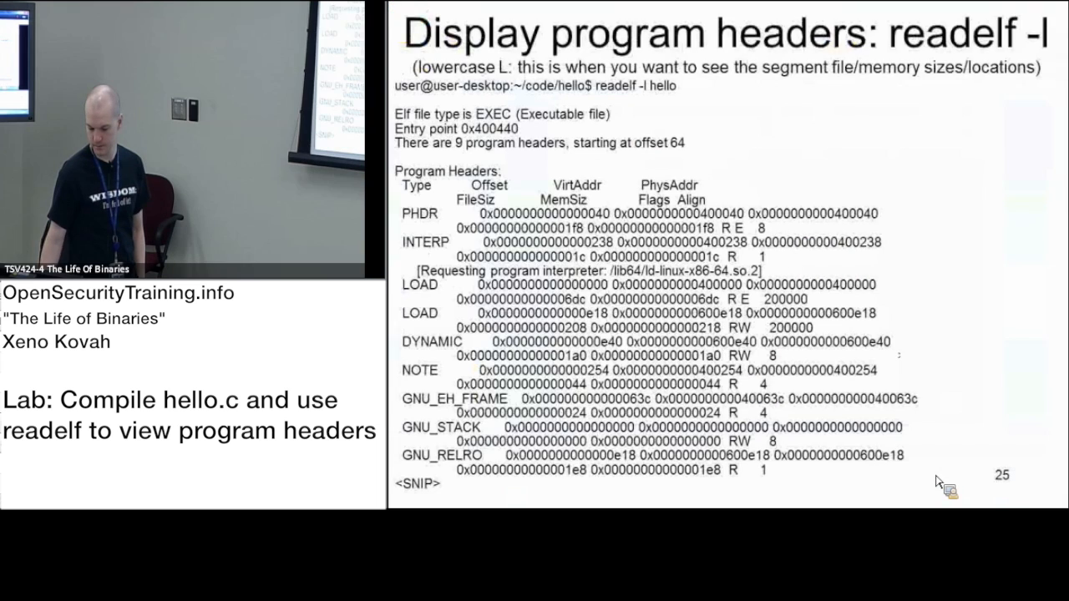